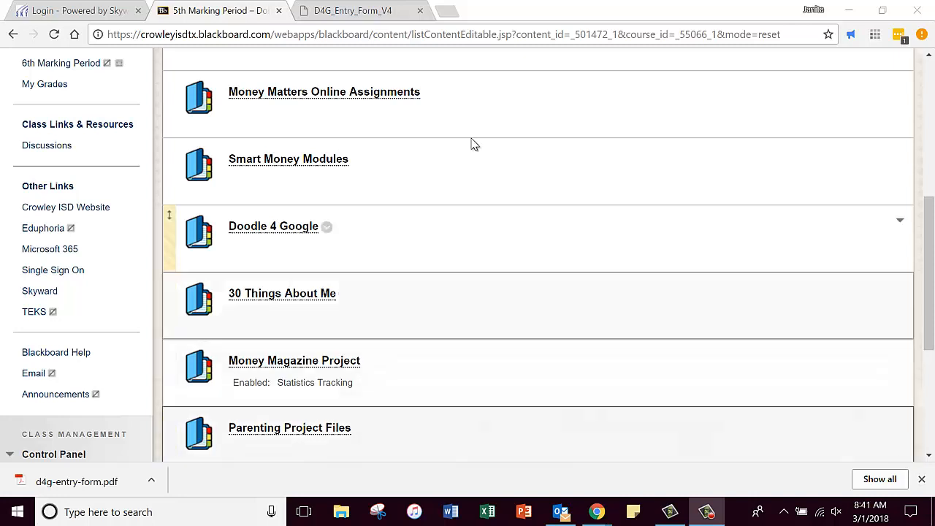
pyautogui.moveTo(91, 231)
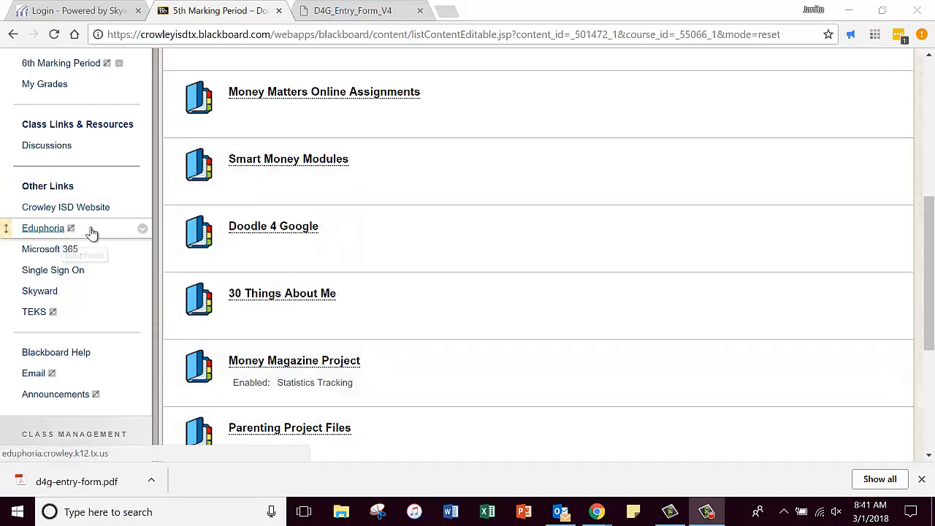
pyautogui.moveTo(120, 237)
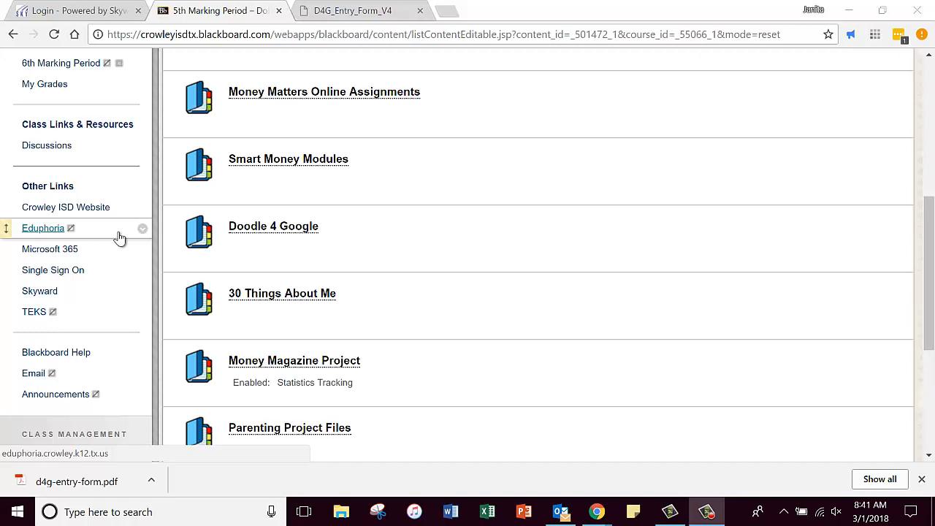
pyautogui.moveTo(71, 278)
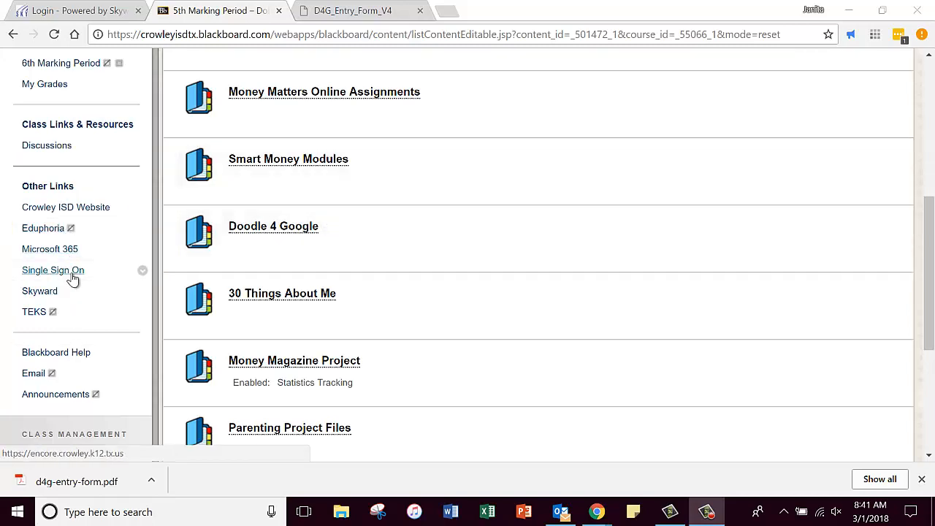
# Step: Open the Doodle 4 Google content folder from the Blackboard course content list
pyautogui.scroll(-3)
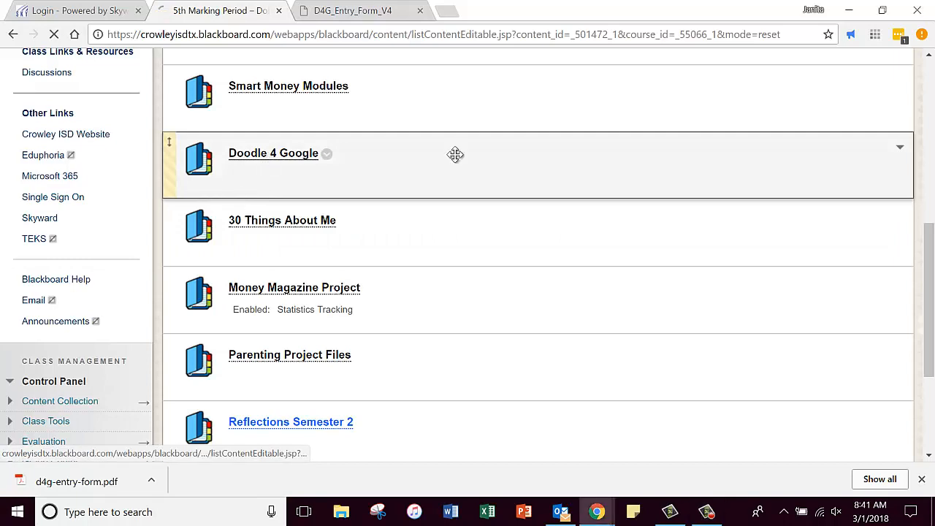
pyautogui.click(272, 154)
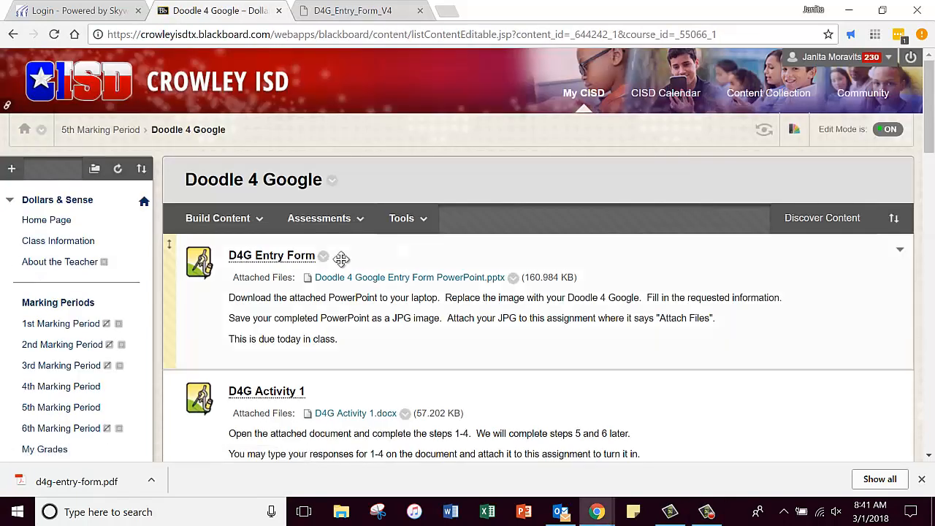
pyautogui.moveTo(290, 370)
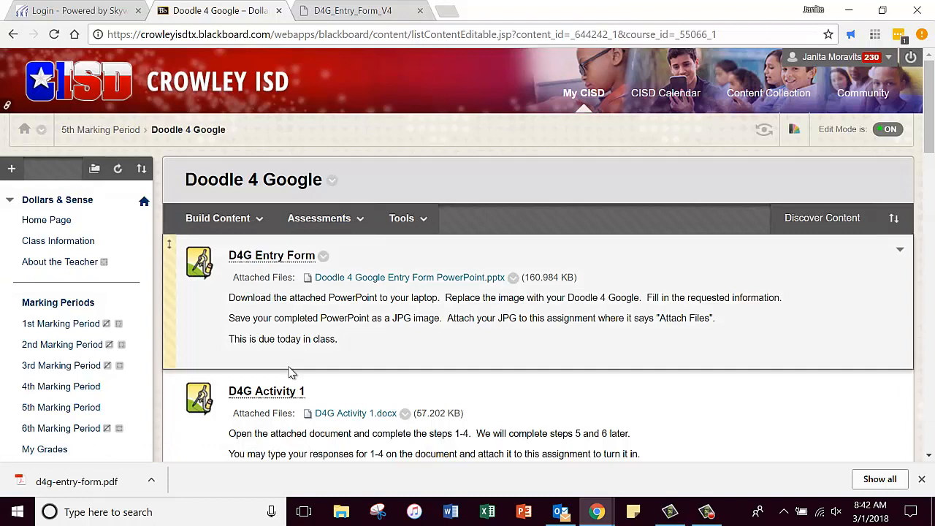
pyautogui.moveTo(257, 259)
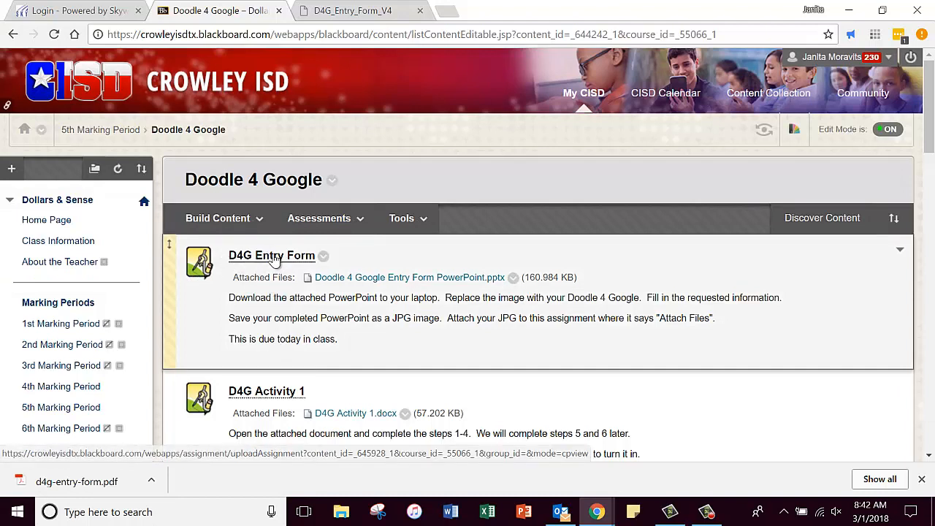
# Step: Open the D4G Entry Form assignment and scroll to its Assignment Information
pyautogui.click(271, 255)
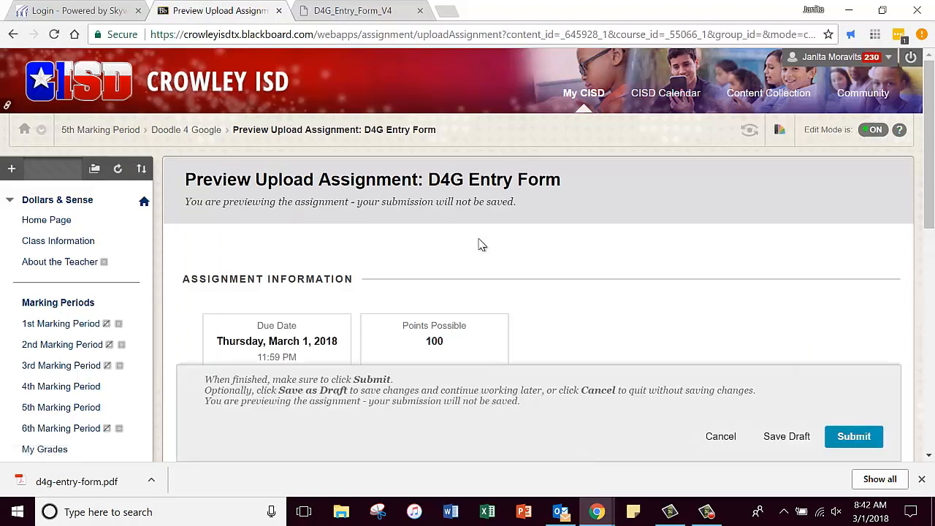
pyautogui.scroll(-3)
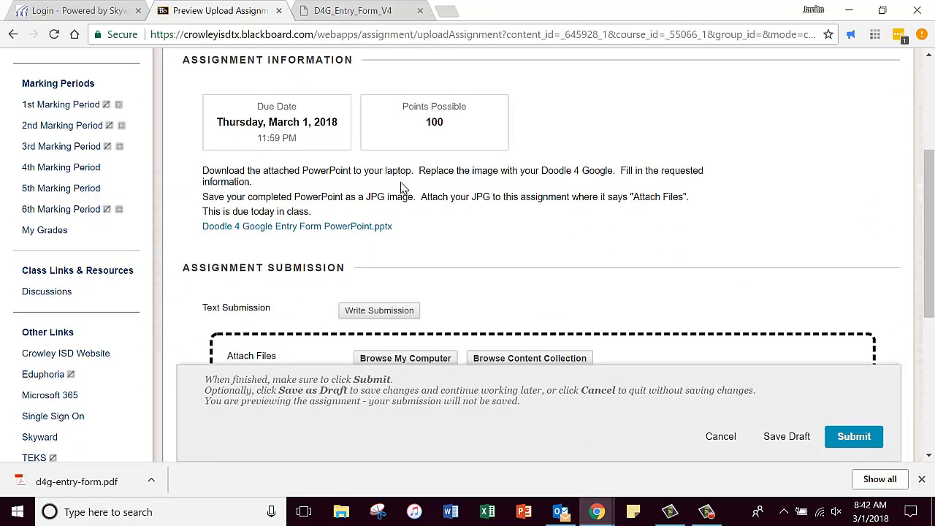
pyautogui.moveTo(574, 184)
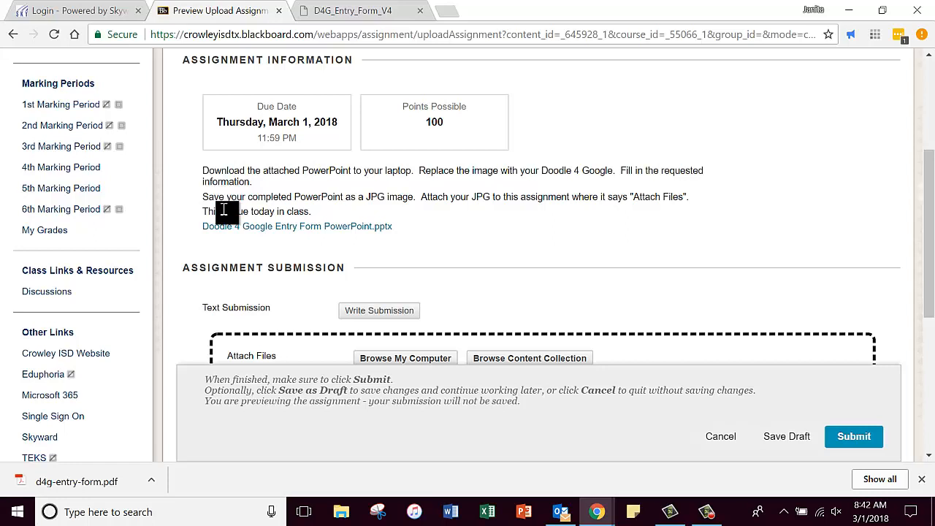
pyautogui.moveTo(410, 212)
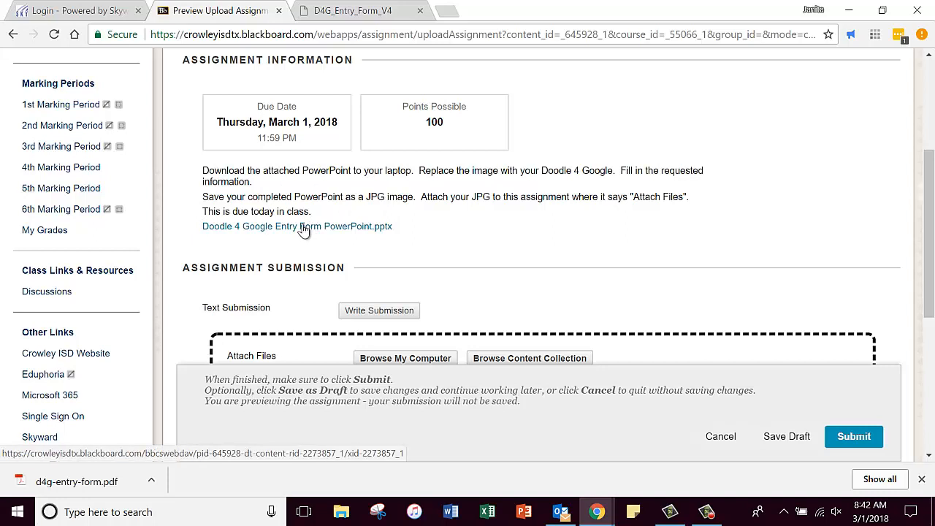
pyautogui.moveTo(216, 232)
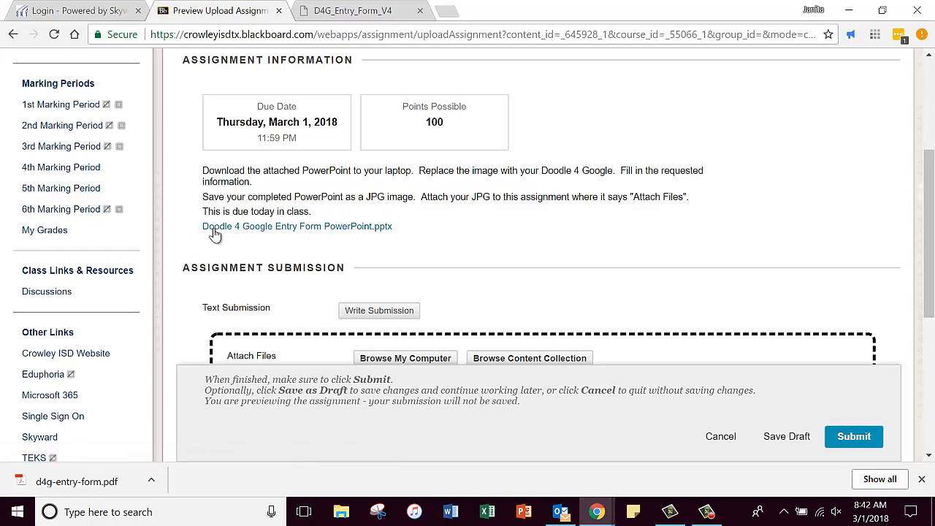
pyautogui.moveTo(312, 234)
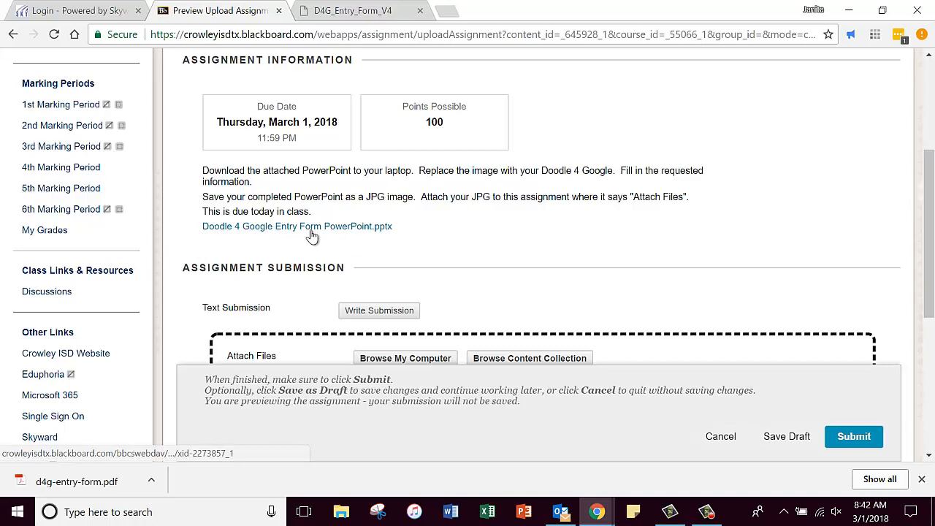
# Step: Download the attached entry form .pptx and open it from Chrome's download bar
pyautogui.click(296, 226)
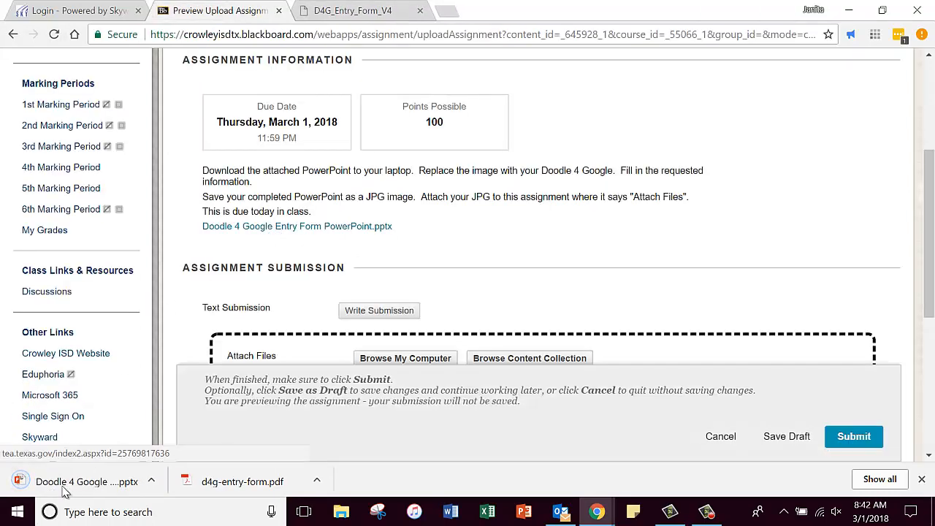
pyautogui.click(151, 481)
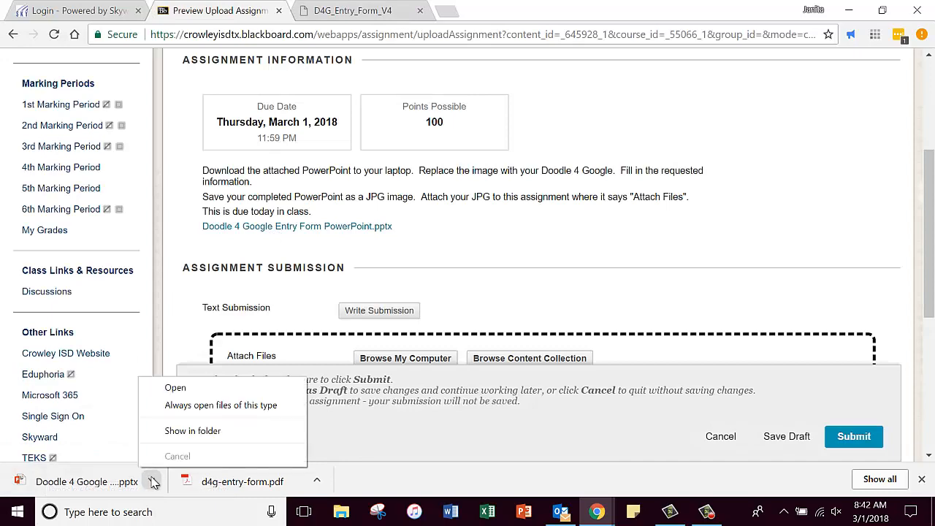
pyautogui.click(174, 388)
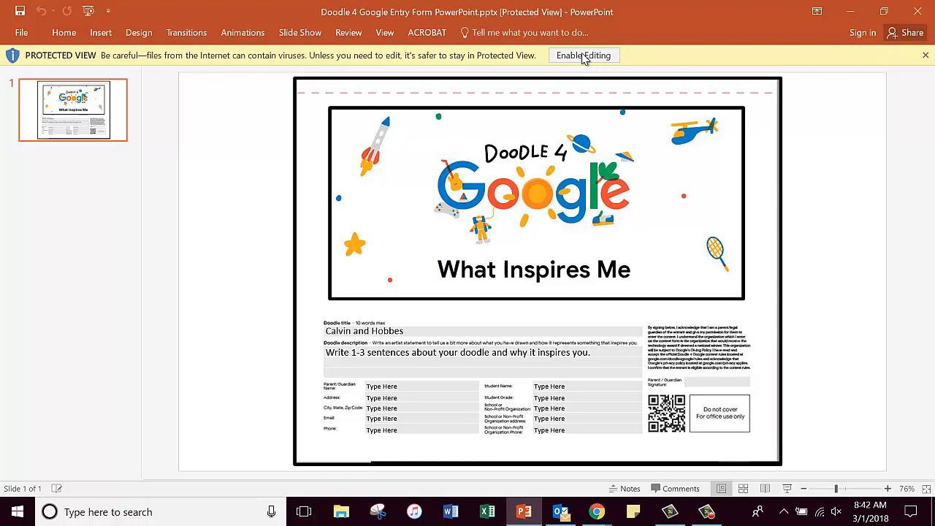
# Step: Enable Editing on the Protected View bar of the entry form
pyautogui.click(584, 55)
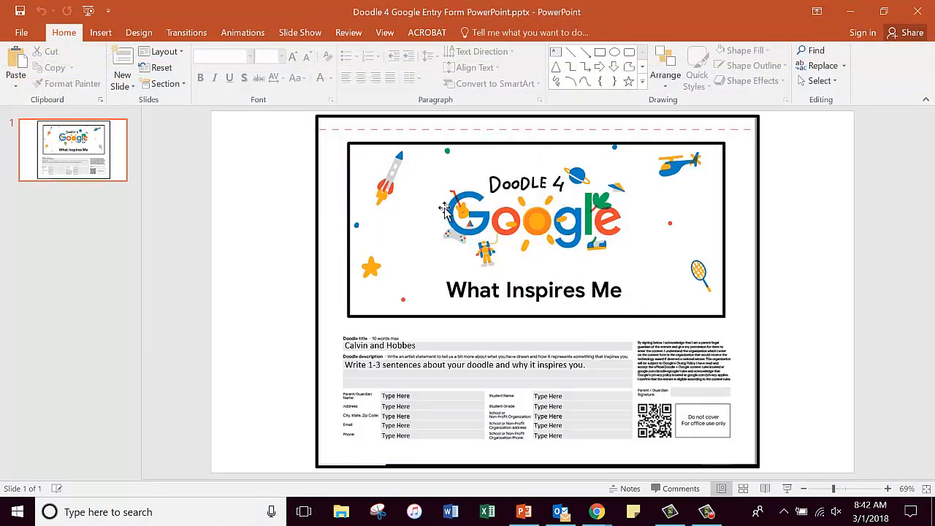
pyautogui.moveTo(535, 204)
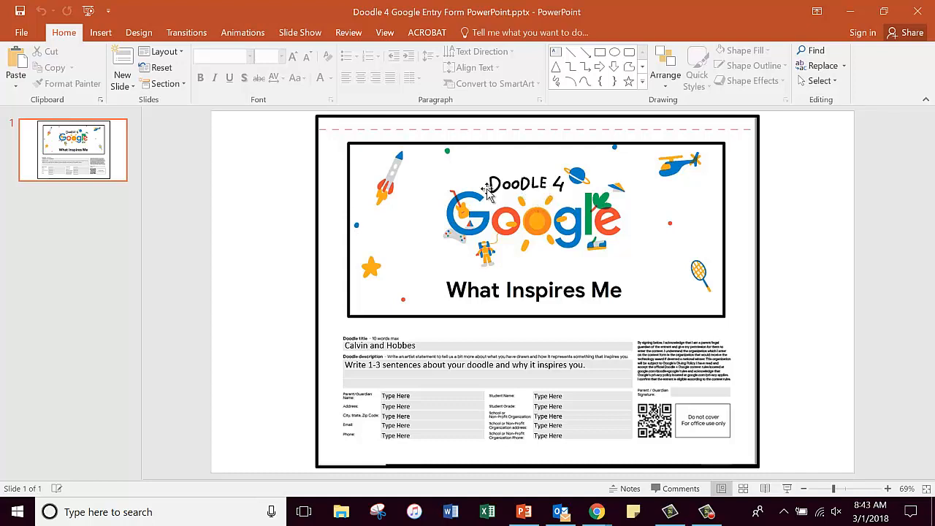
# Step: Change the banner picture to Pink roses 2.jpg from the Week of February 26th folder
pyautogui.rightClick(537, 226)
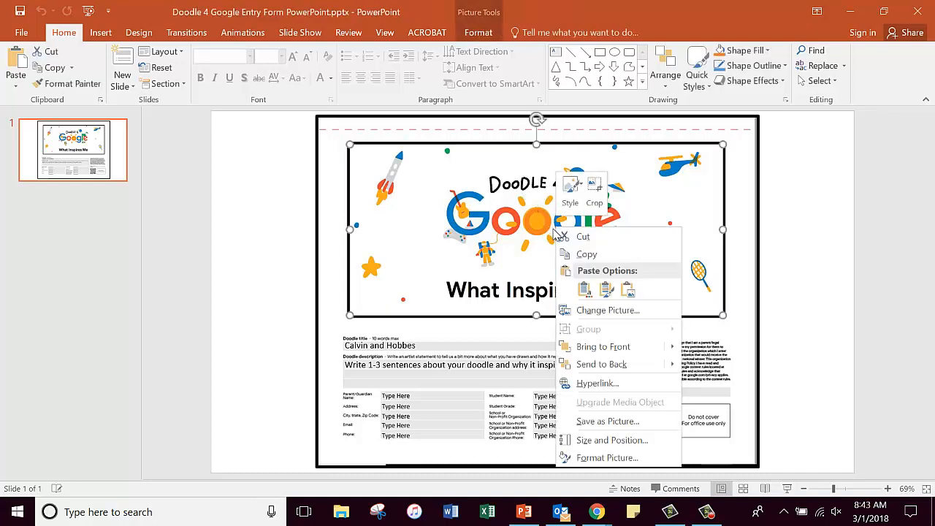
pyautogui.moveTo(606, 309)
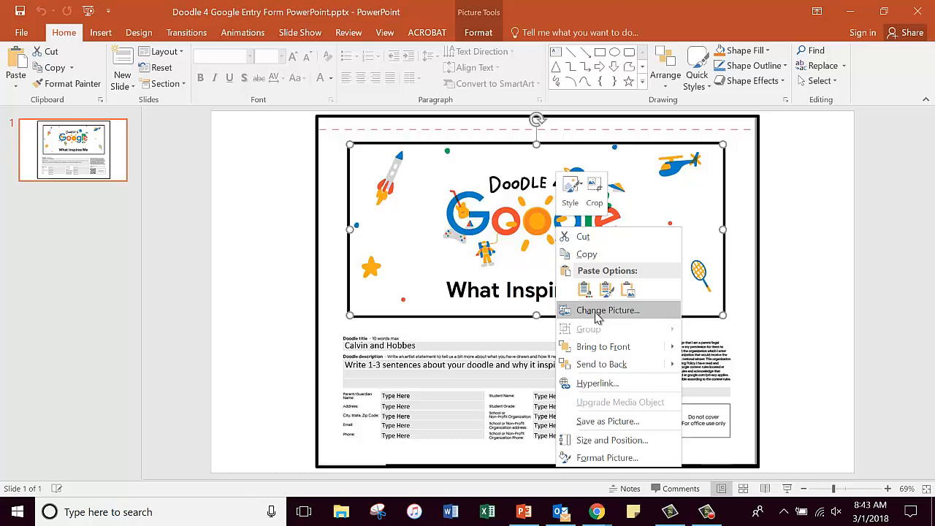
pyautogui.click(607, 310)
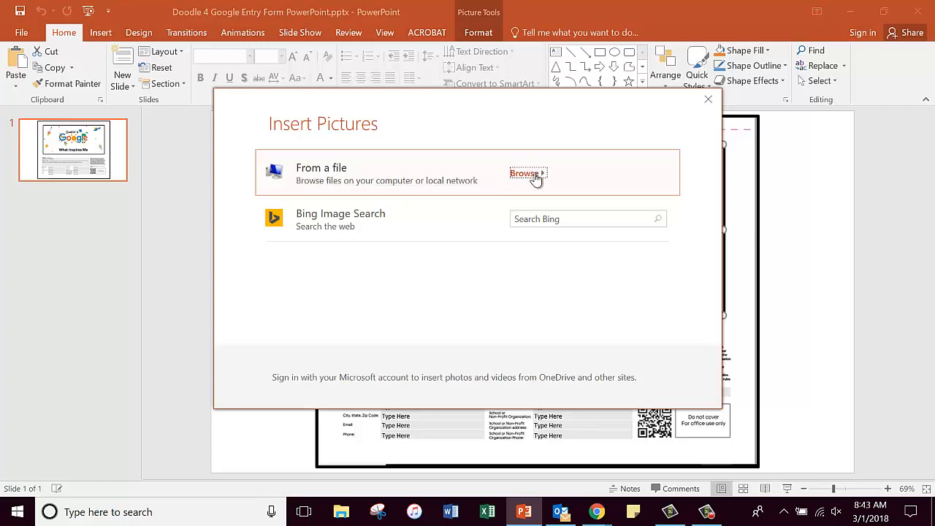
pyautogui.click(524, 173)
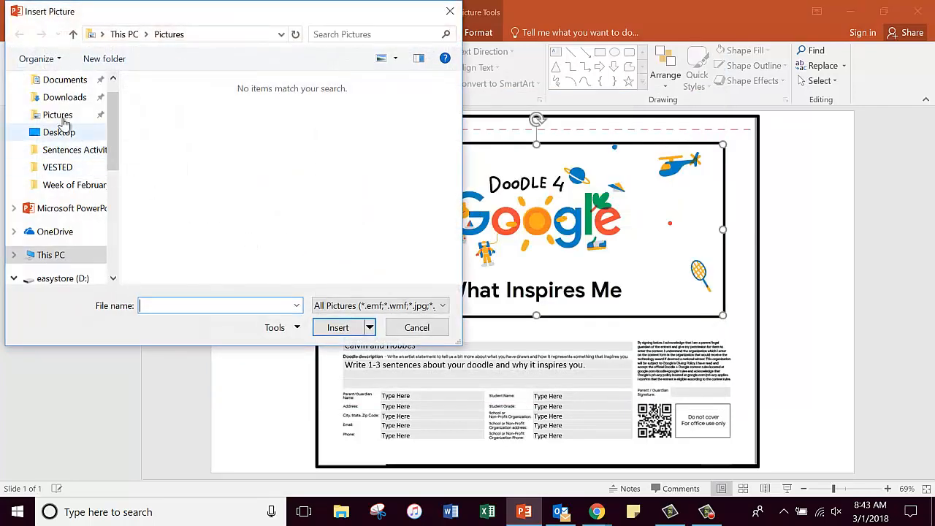
pyautogui.click(57, 115)
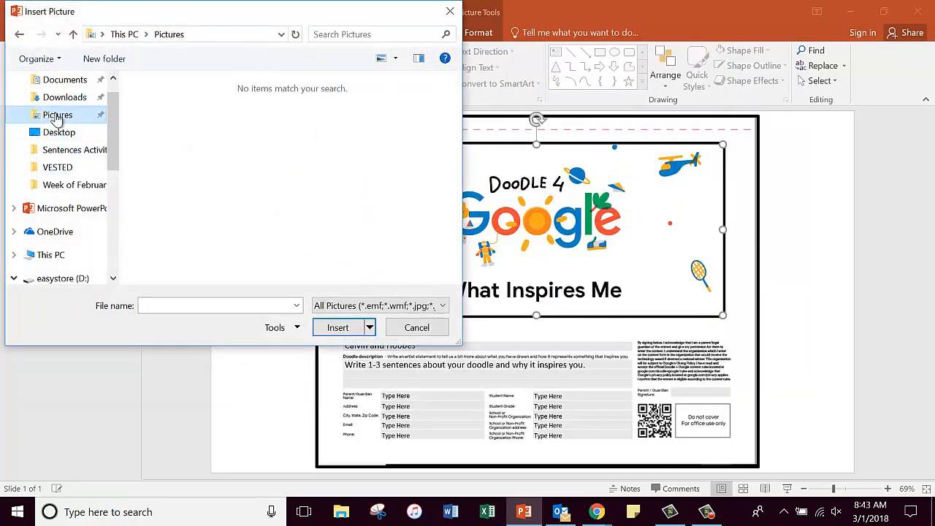
pyautogui.click(59, 132)
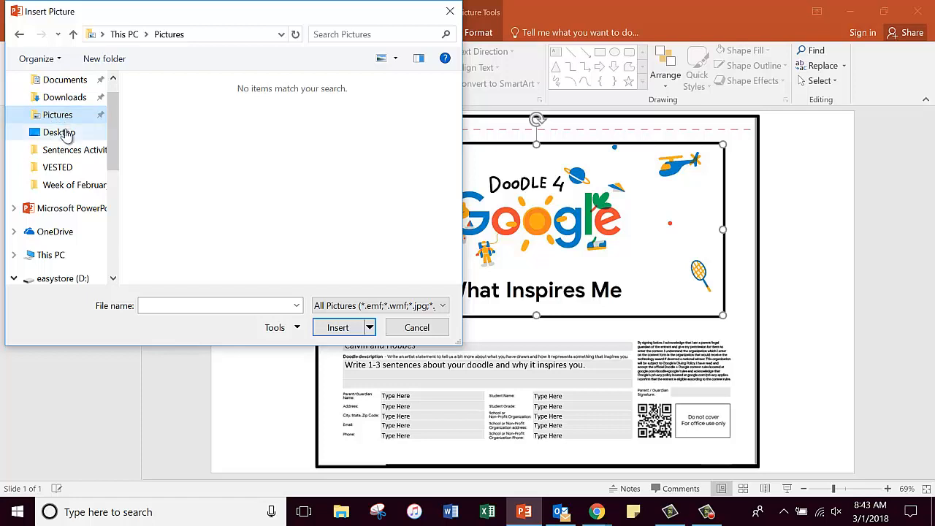
pyautogui.click(59, 133)
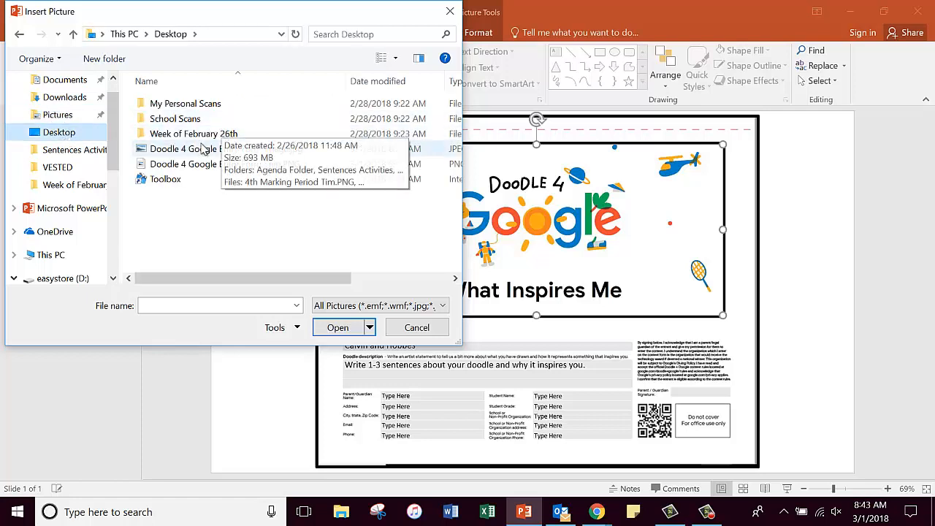
pyautogui.doubleClick(194, 134)
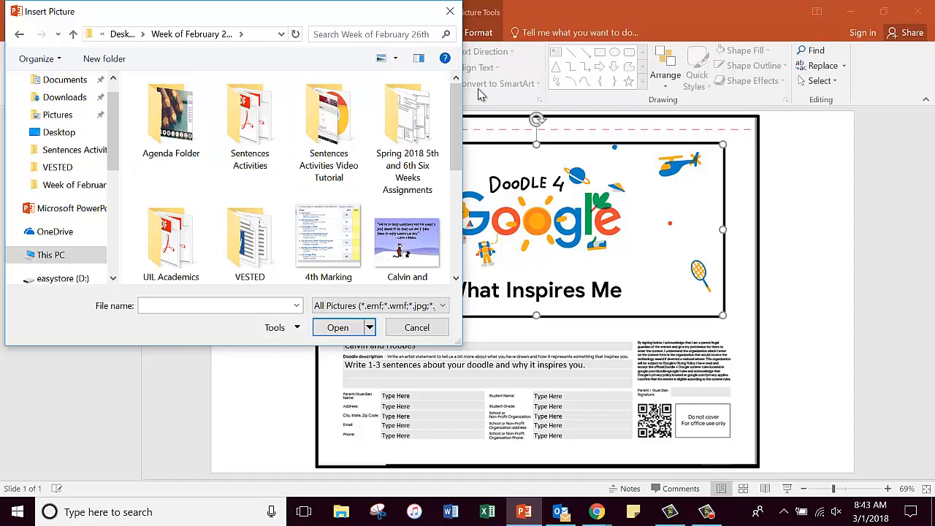
pyautogui.scroll(-3)
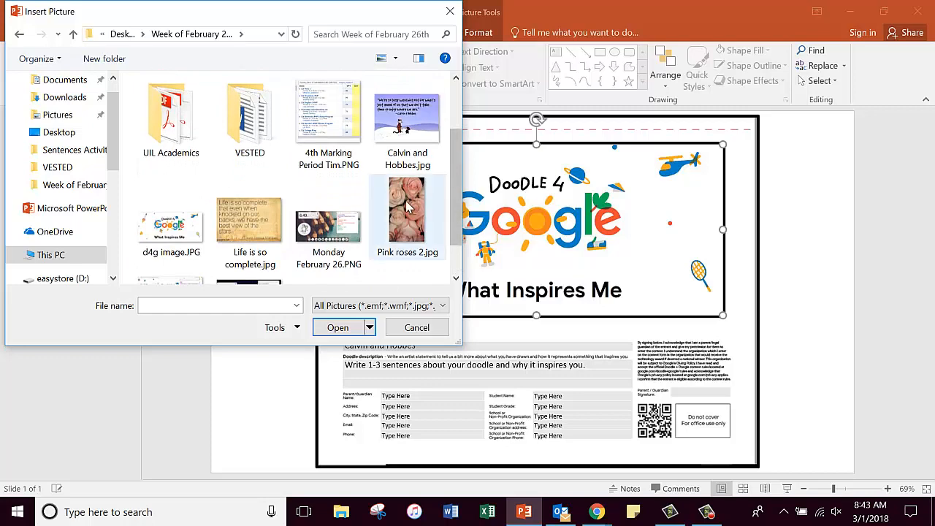
pyautogui.click(407, 208)
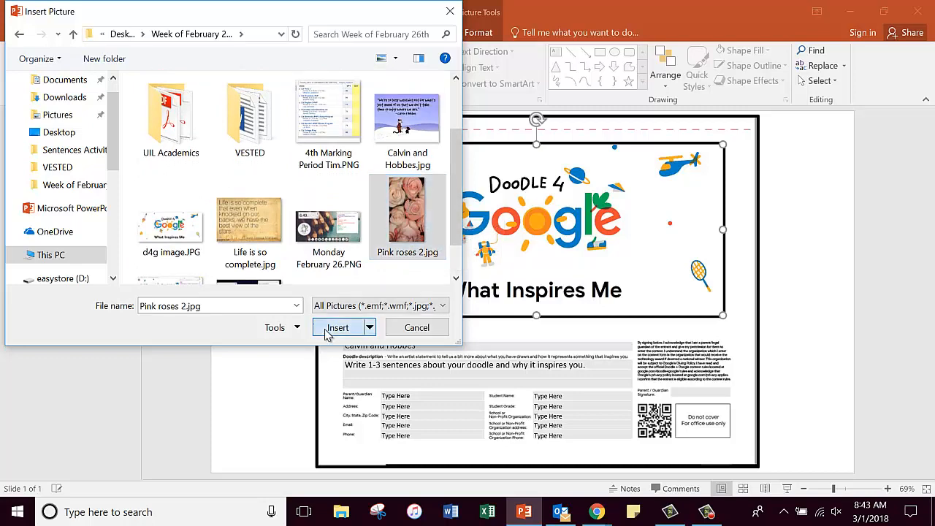
pyautogui.click(336, 328)
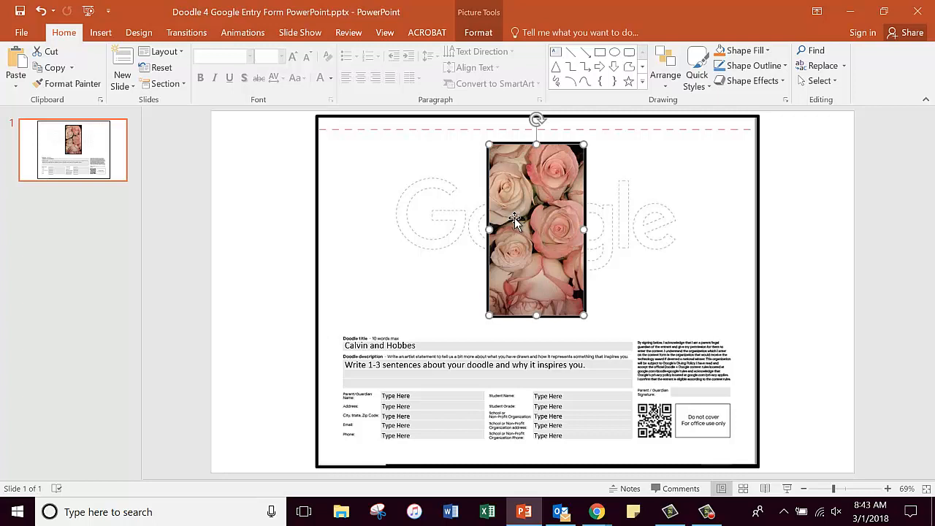
pyautogui.moveTo(536, 235)
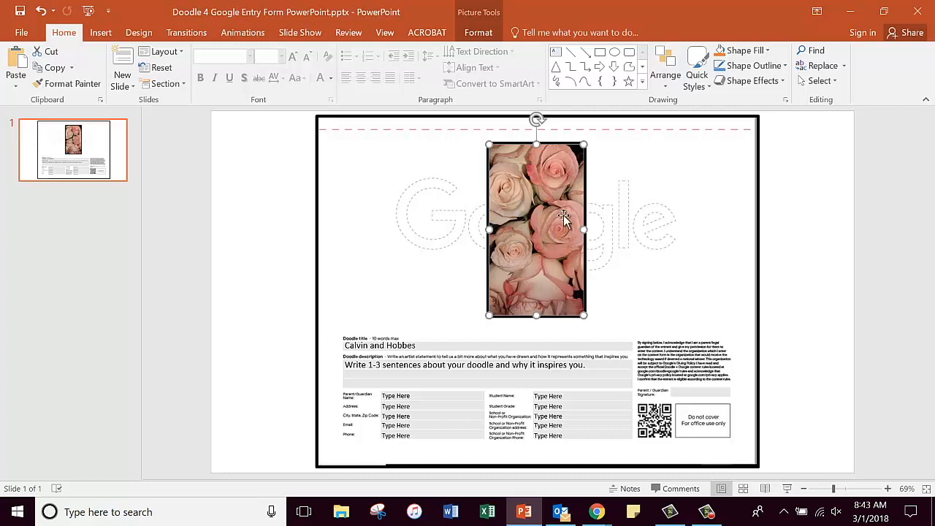
# Step: Change the roses picture to d4g image.JPG from a file
pyautogui.rightClick(564, 219)
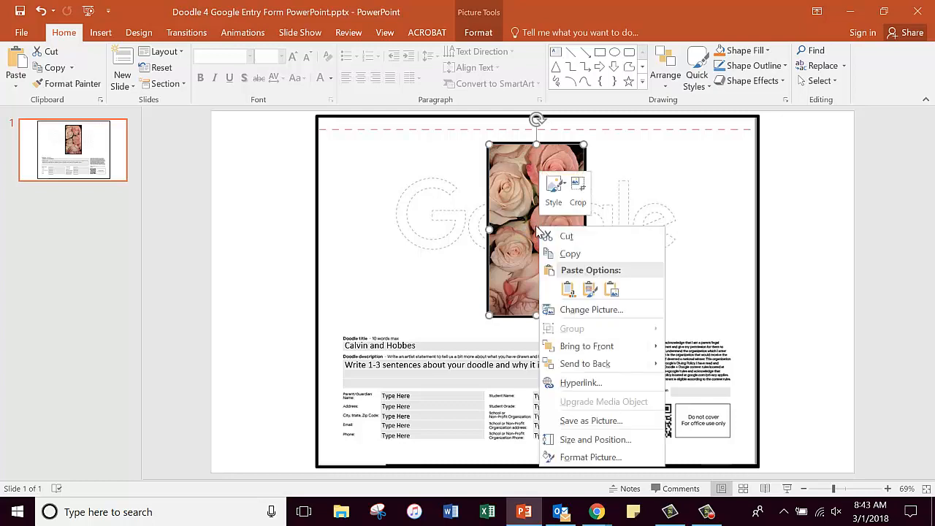
pyautogui.moveTo(594, 416)
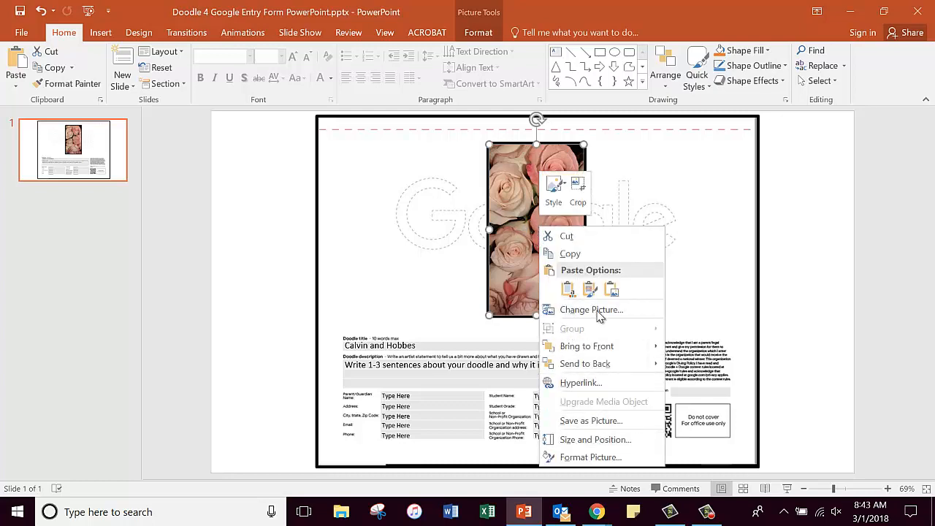
pyautogui.click(591, 309)
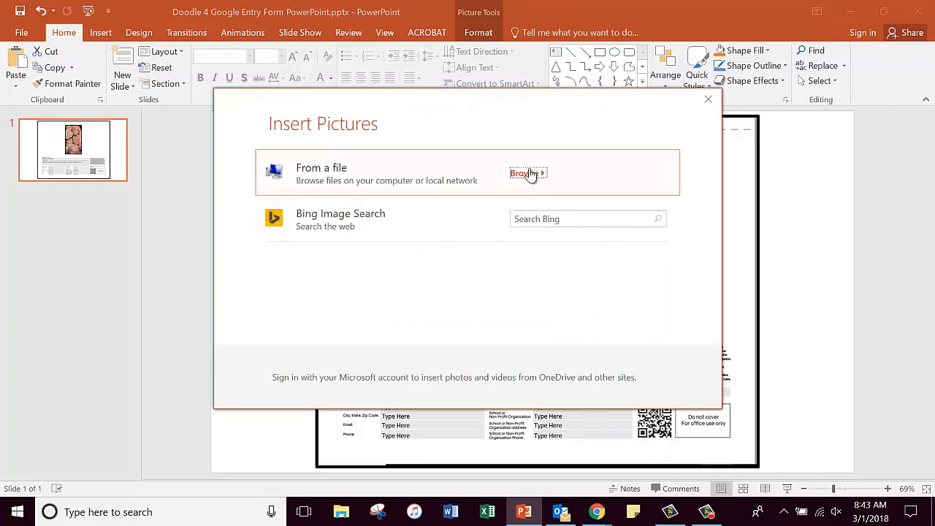
pyautogui.click(526, 173)
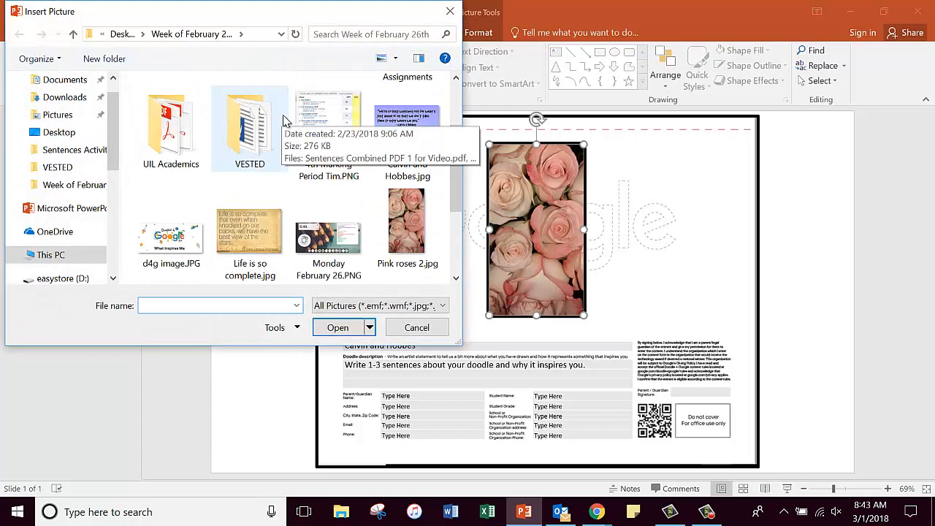
pyautogui.click(170, 230)
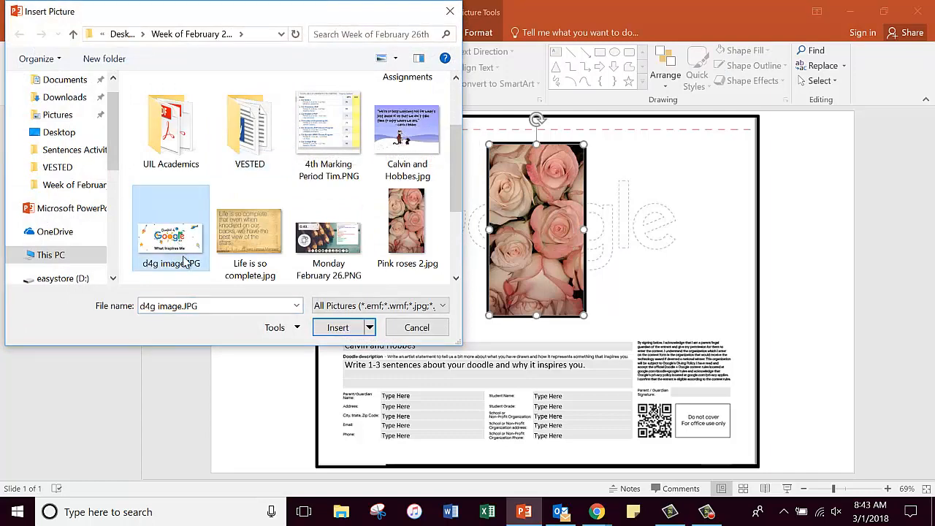
pyautogui.click(337, 327)
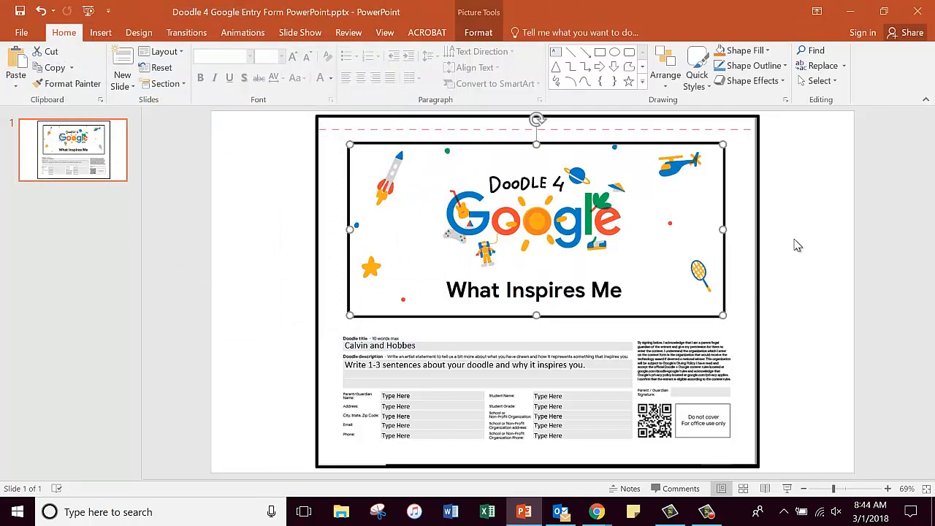
pyautogui.moveTo(736, 221)
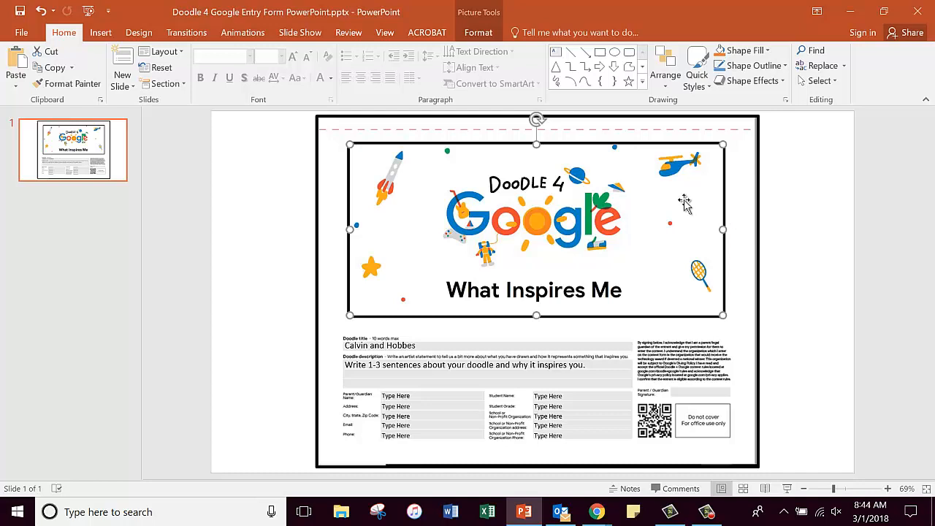
pyautogui.moveTo(777, 269)
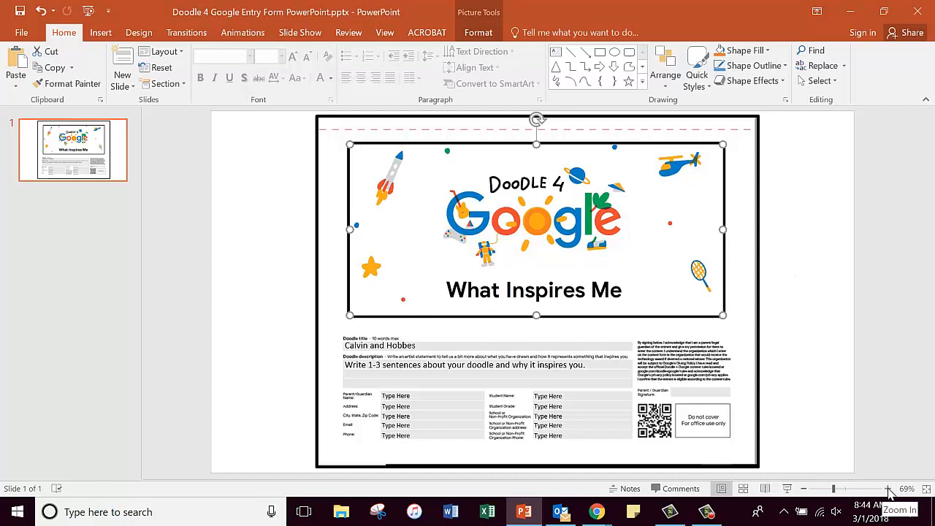
pyautogui.moveTo(888, 490)
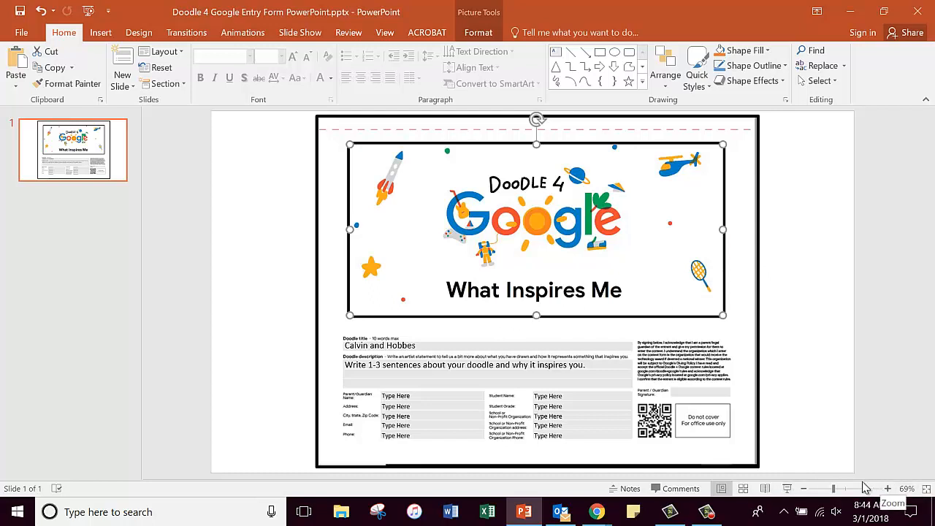
# Step: Zoom the slide to 110% and scroll down to the form fields
pyautogui.click(886, 488)
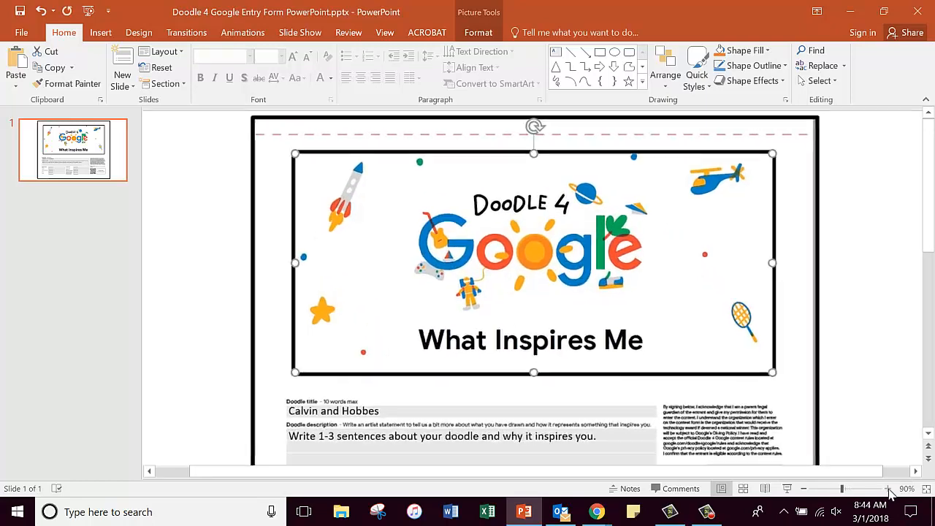
pyautogui.click(889, 488)
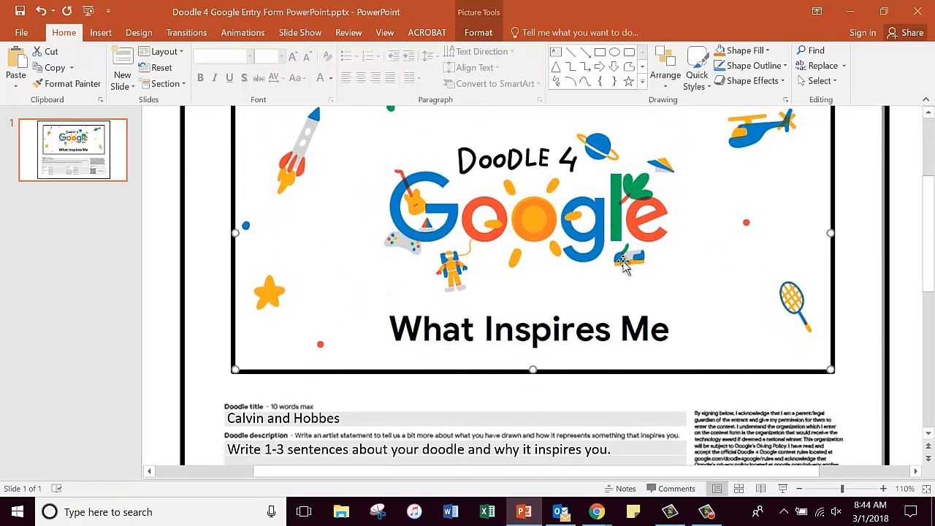
pyautogui.scroll(-3)
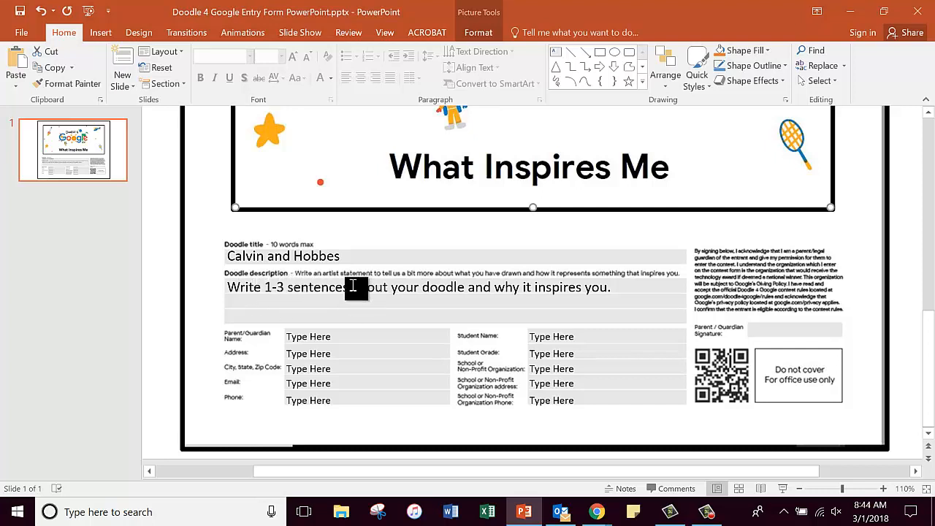
pyautogui.moveTo(432, 296)
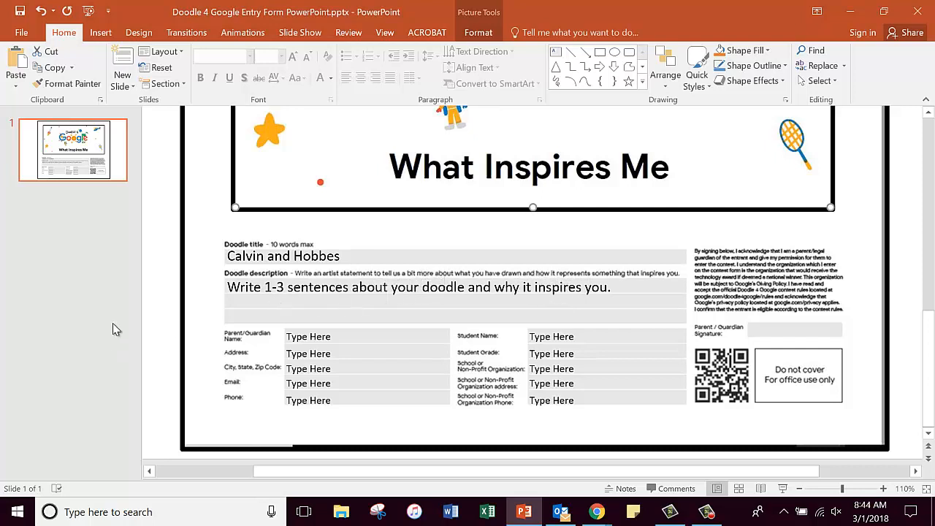
pyautogui.moveTo(444, 301)
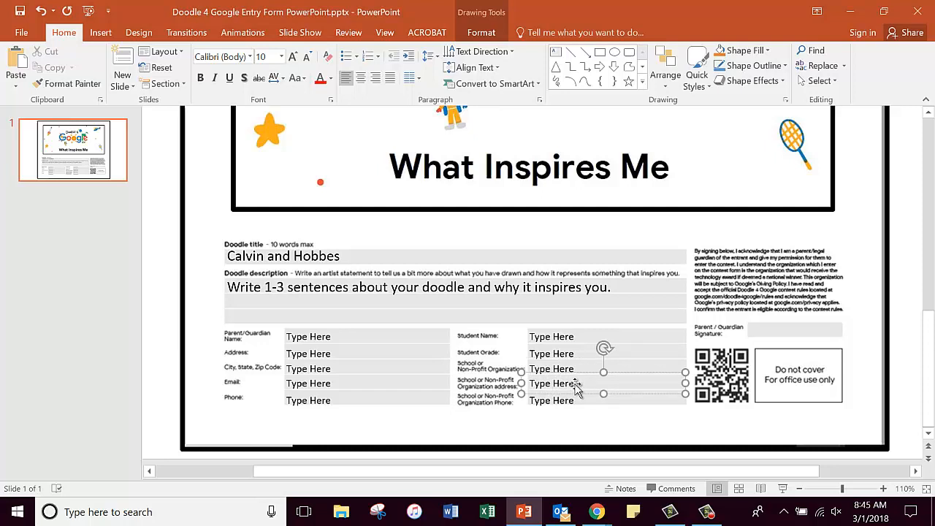
pyautogui.click(573, 384)
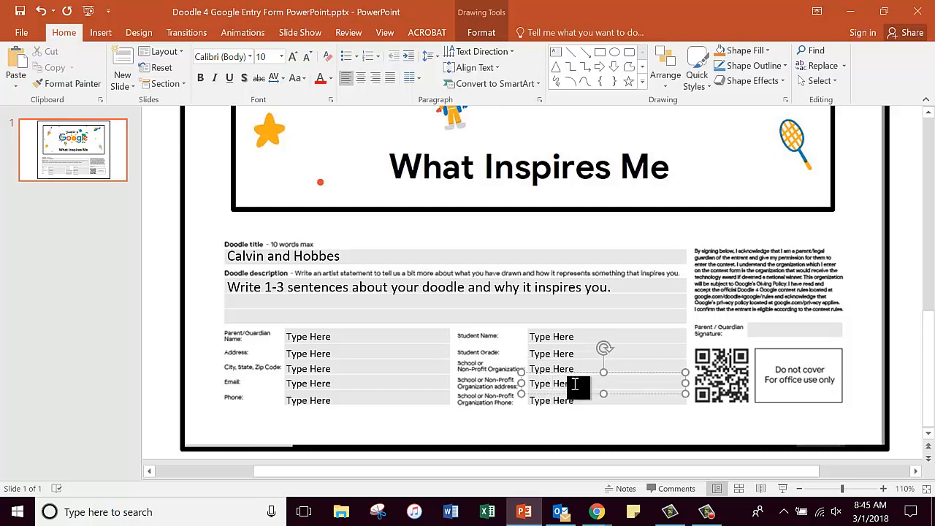
pyautogui.doubleClick(551, 383)
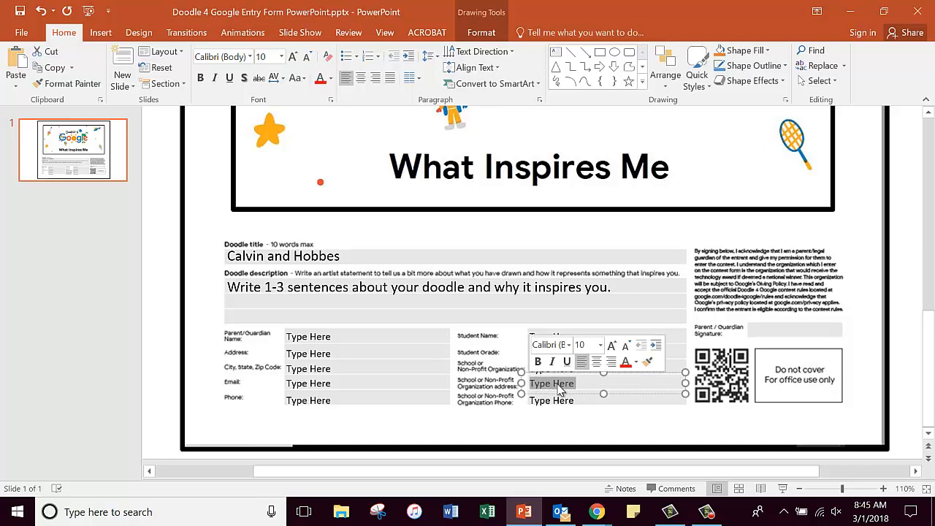
pyautogui.write('940')
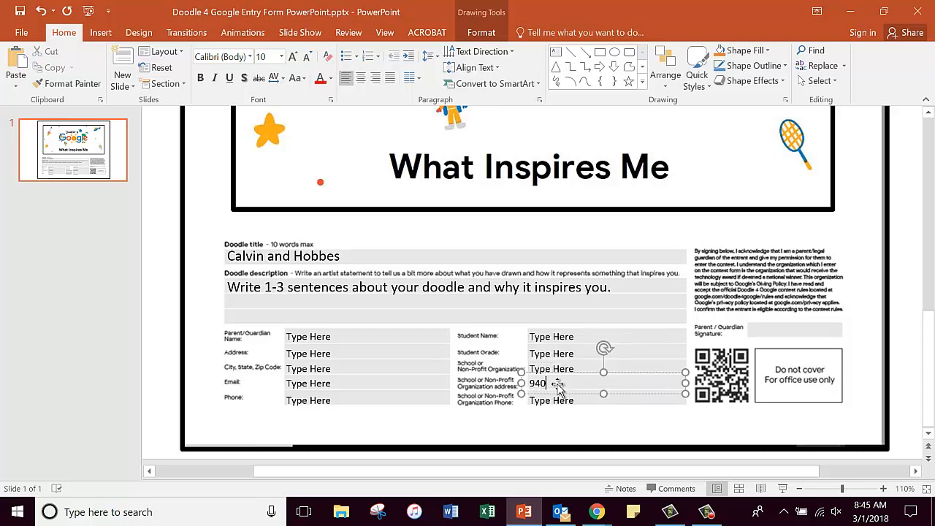
pyautogui.write('B')
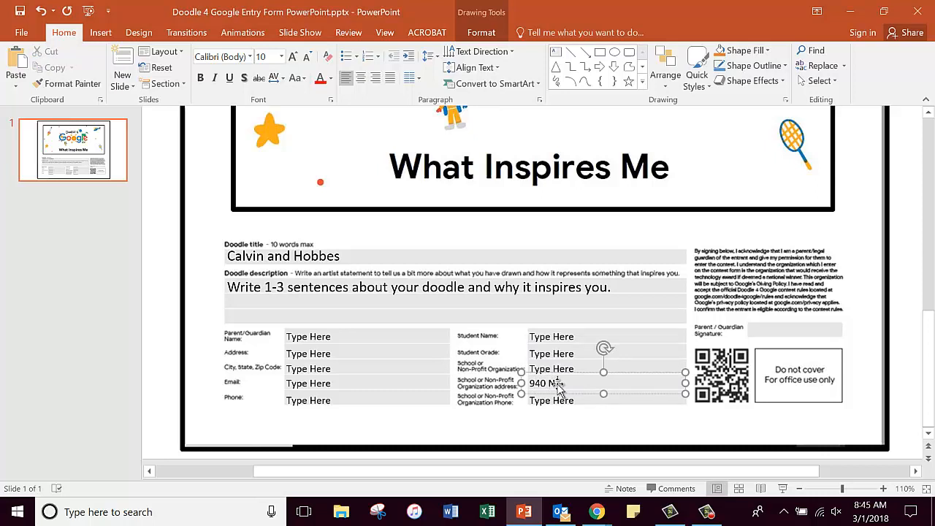
pyautogui.write('Crowley')
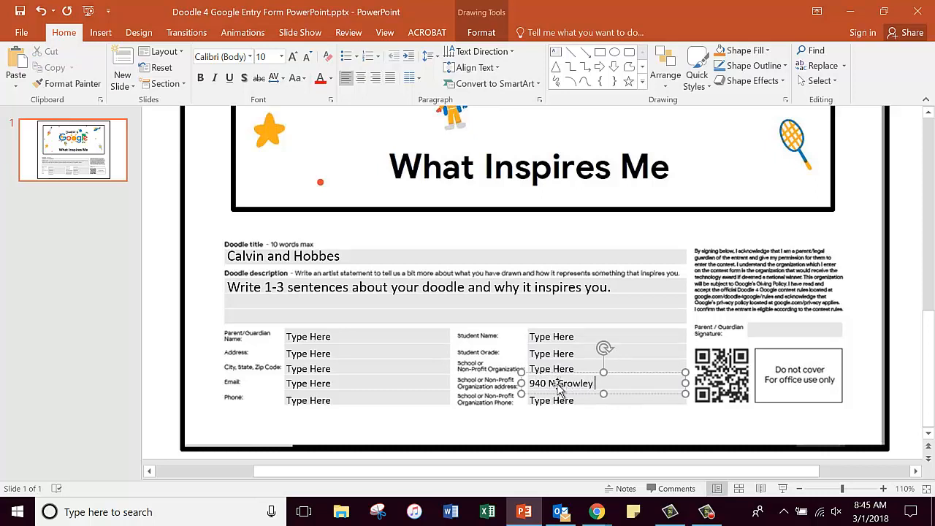
pyautogui.write('Road, L')
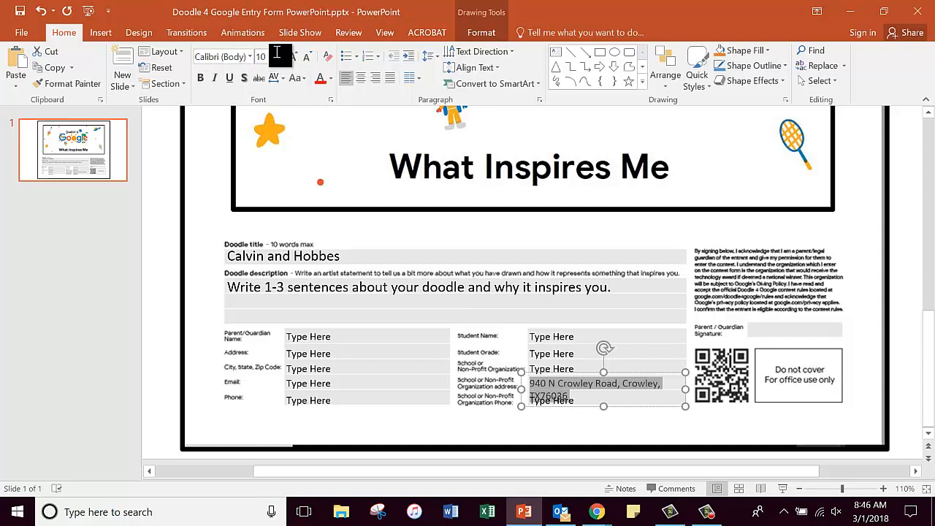
# Step: Shrink the address text so it fits on one line
pyautogui.click(271, 57)
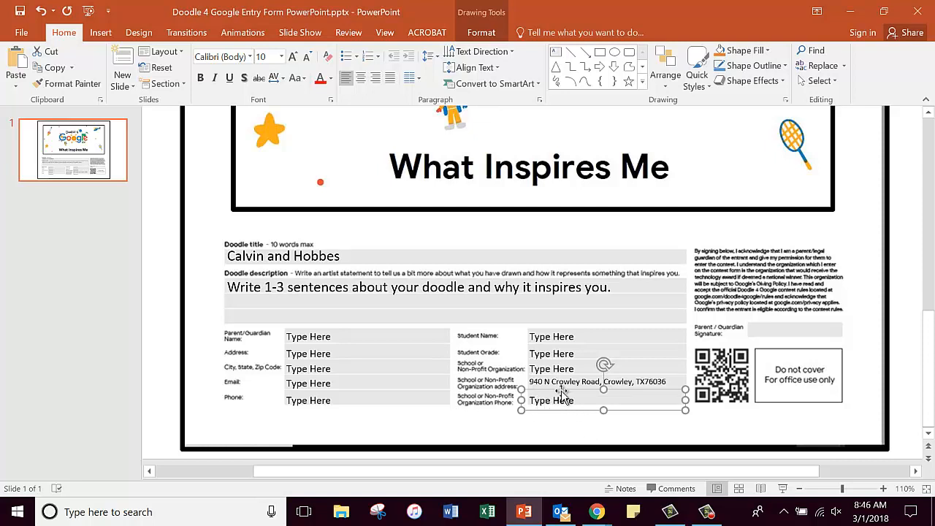
pyautogui.moveTo(717, 320)
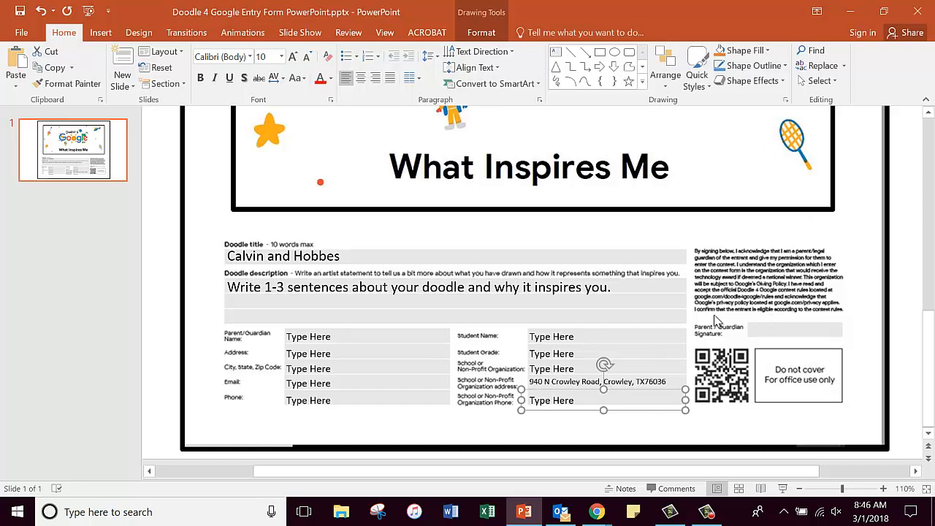
pyautogui.moveTo(853, 318)
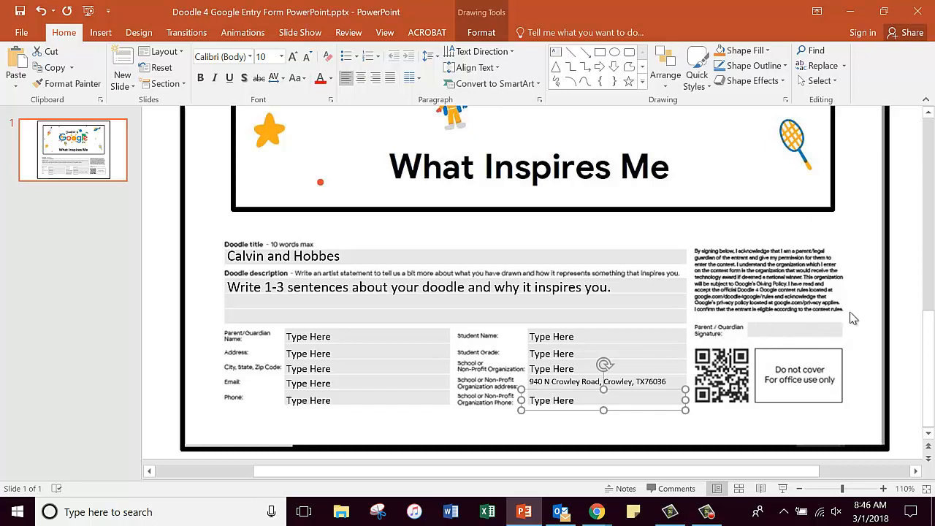
pyautogui.moveTo(785, 323)
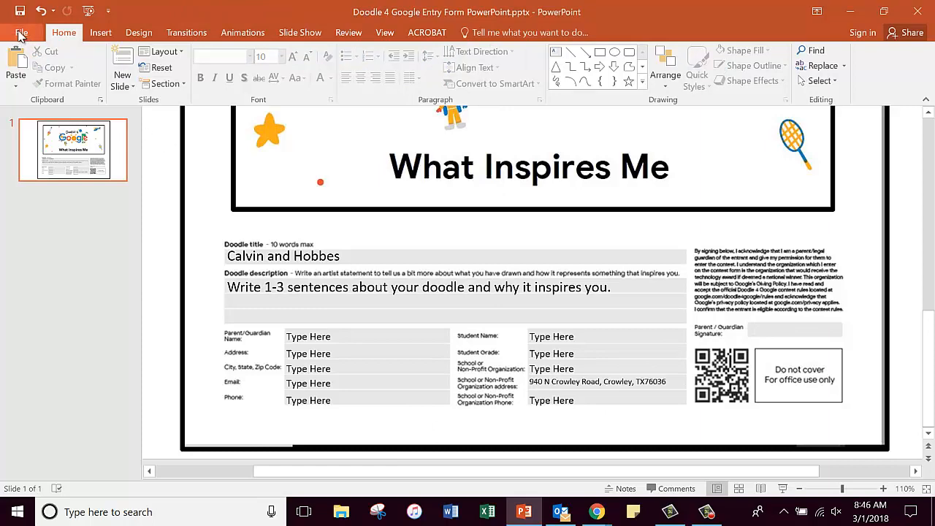
# Step: Save As to the Desktop as 'Doodle 4 Google Entry Form PowerPoint Your Name'
pyautogui.click(20, 33)
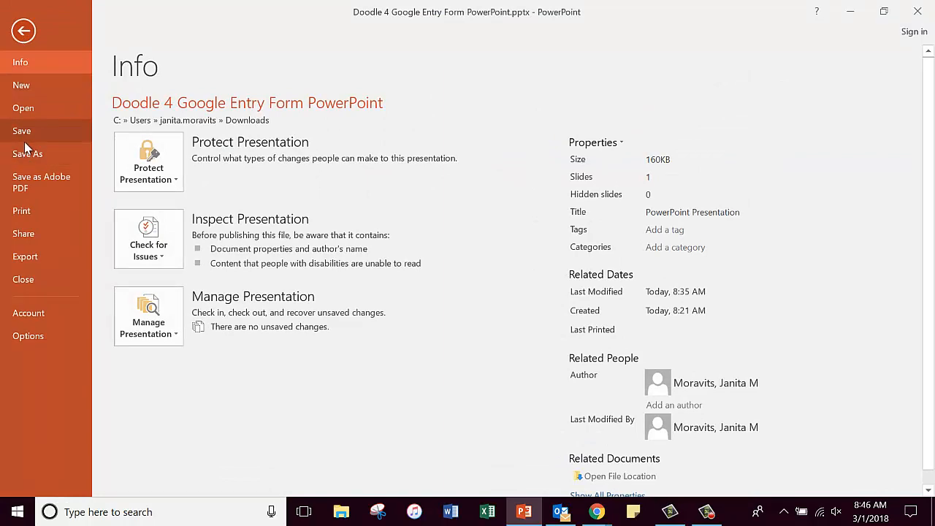
pyautogui.click(28, 154)
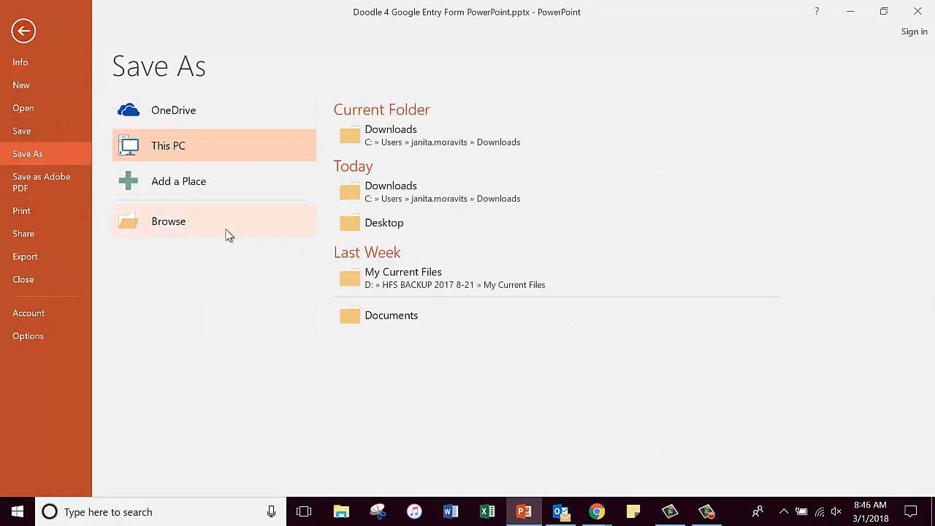
pyautogui.click(168, 221)
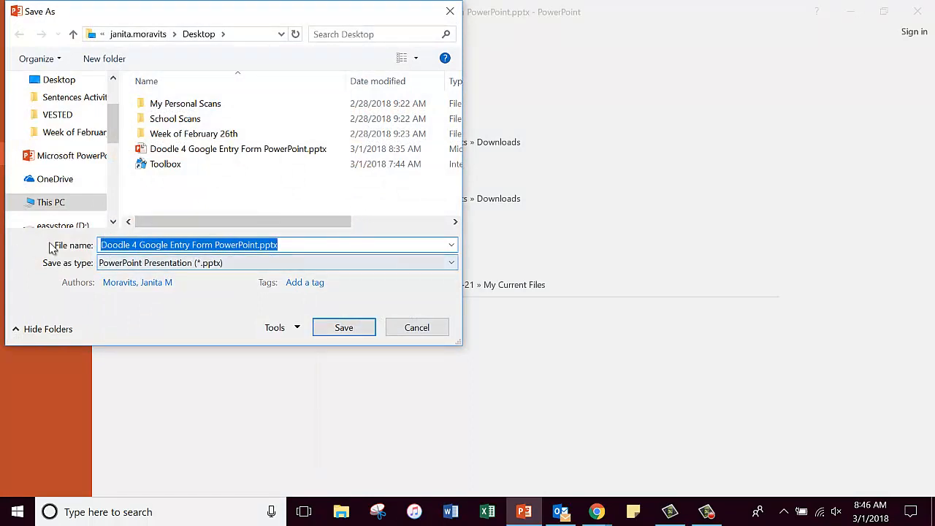
pyautogui.click(284, 245)
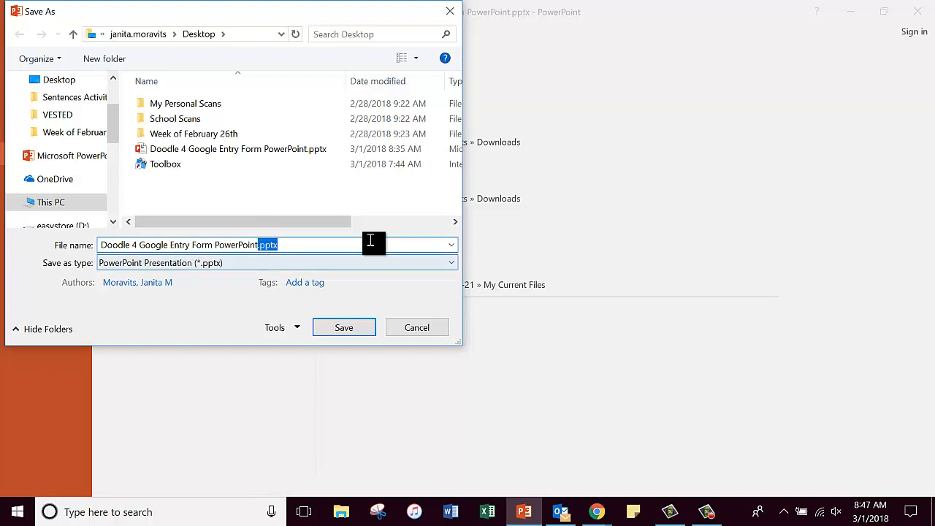
pyautogui.press('Delete')
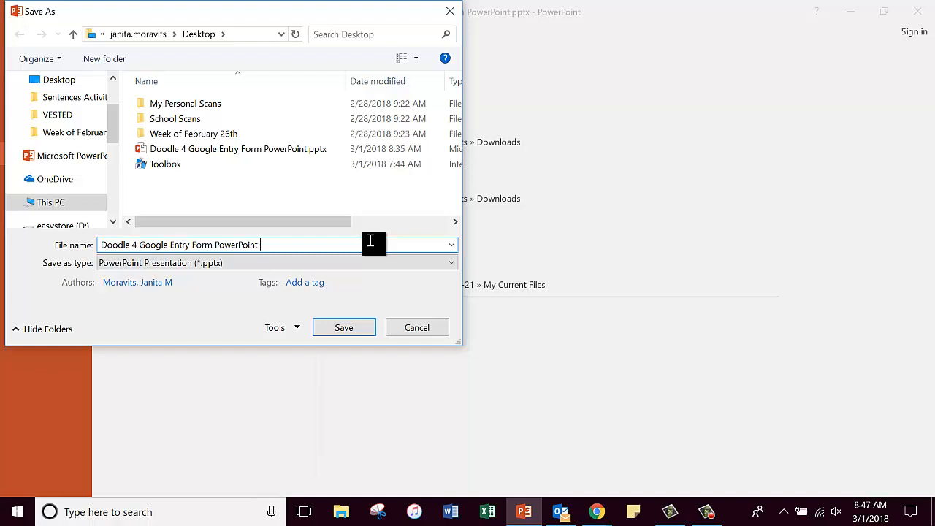
pyautogui.write('Your Name')
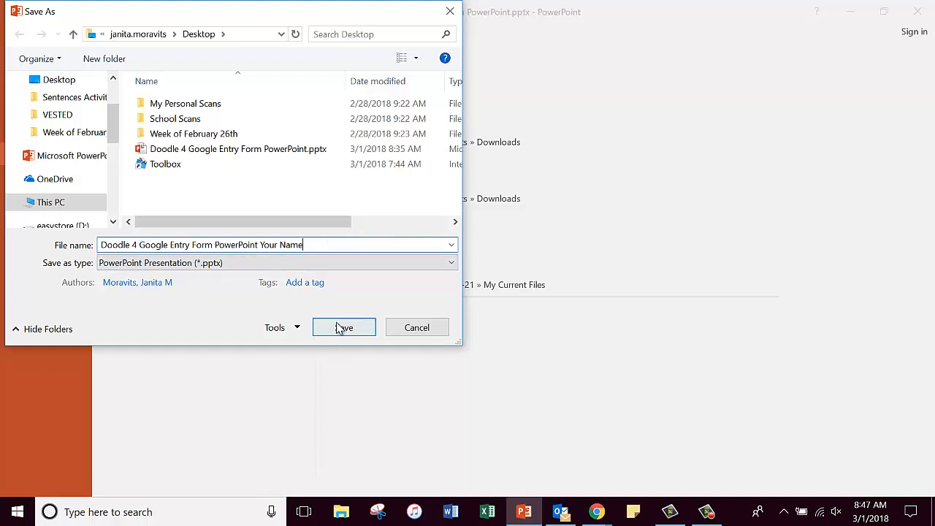
pyautogui.click(343, 326)
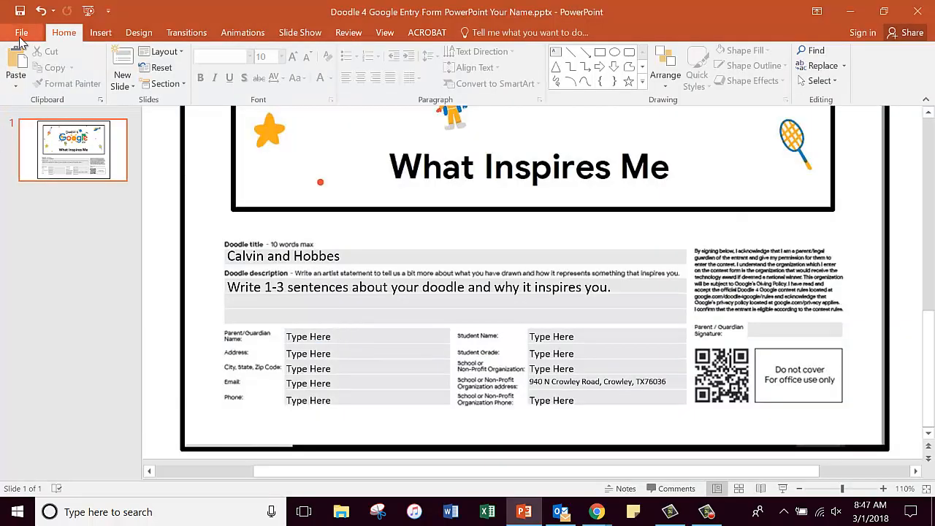
# Step: Save the entry form slide to the Desktop as a JPEG File Interchange Format image
pyautogui.click(25, 32)
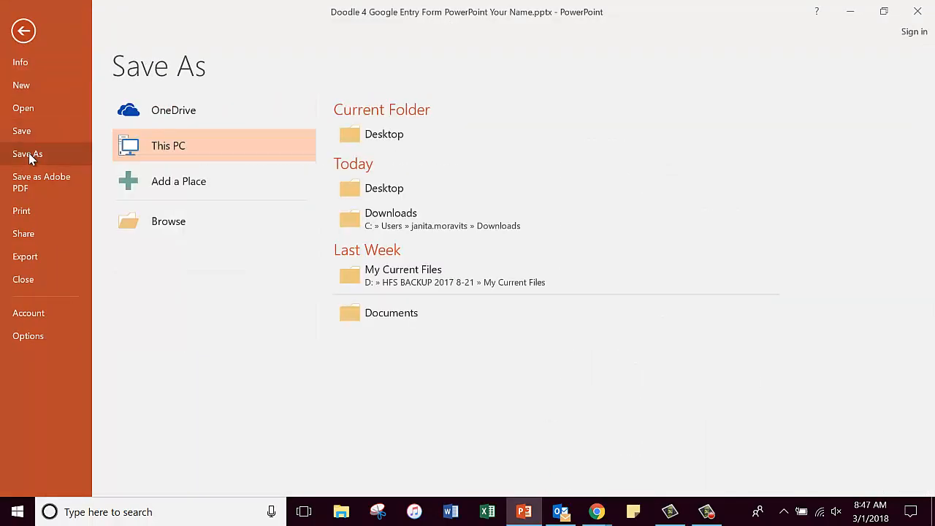
pyautogui.moveTo(396, 136)
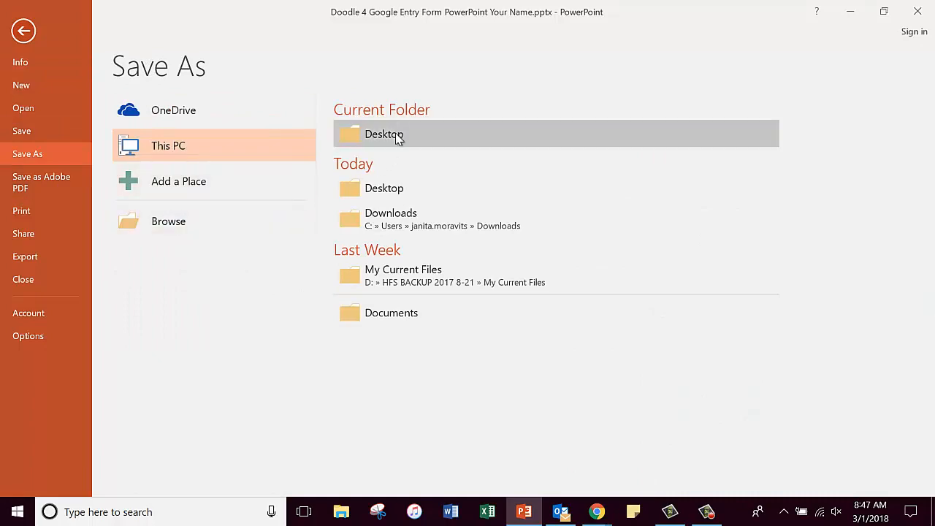
pyautogui.doubleClick(384, 134)
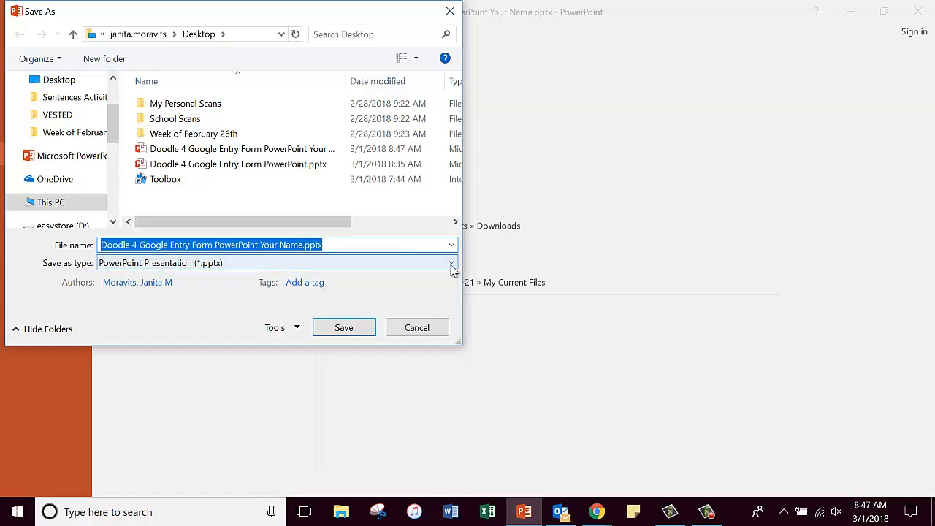
pyautogui.click(450, 263)
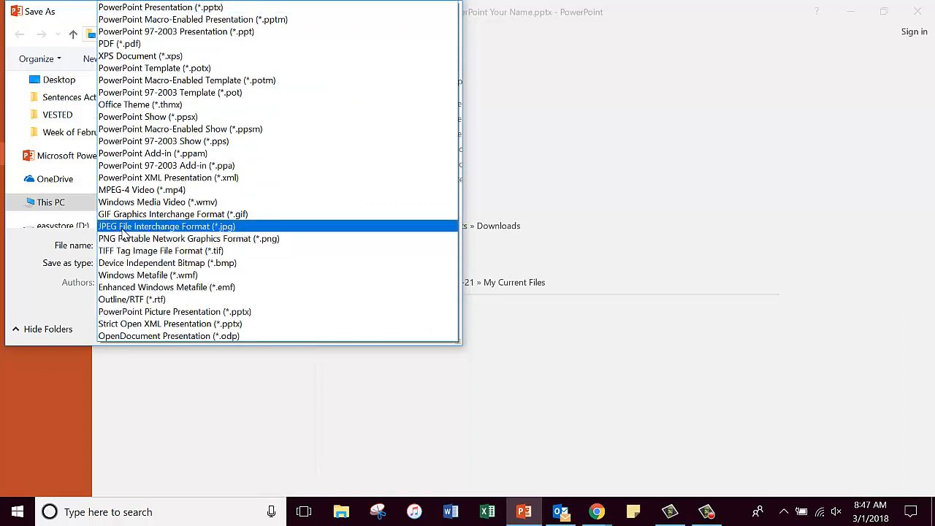
pyautogui.click(166, 226)
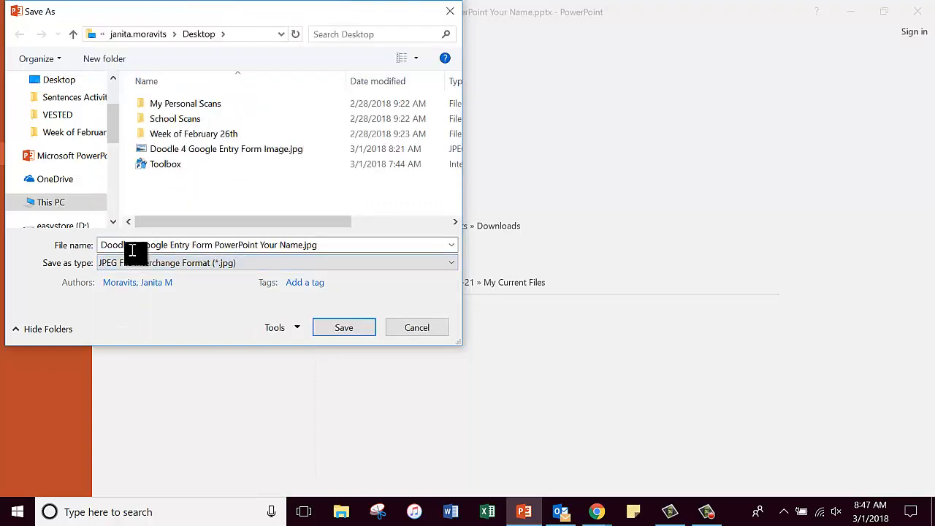
pyautogui.click(343, 327)
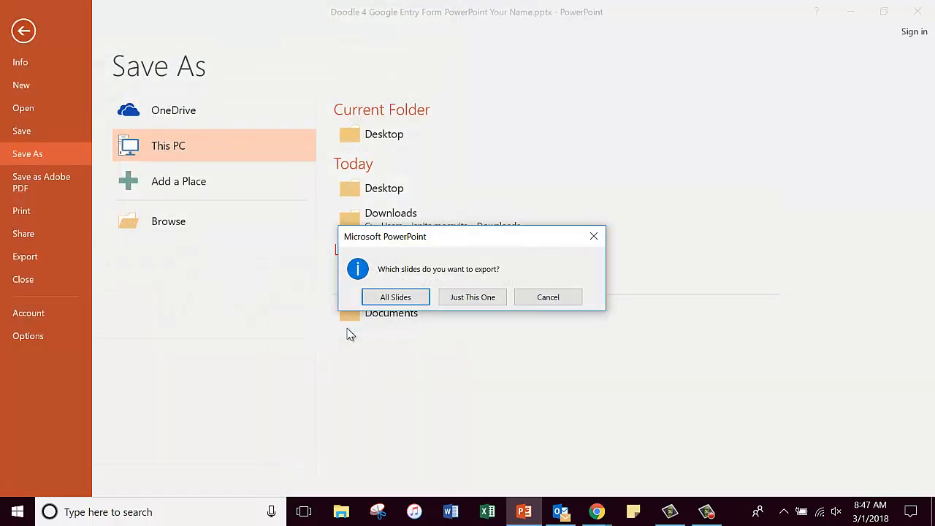
pyautogui.moveTo(393, 314)
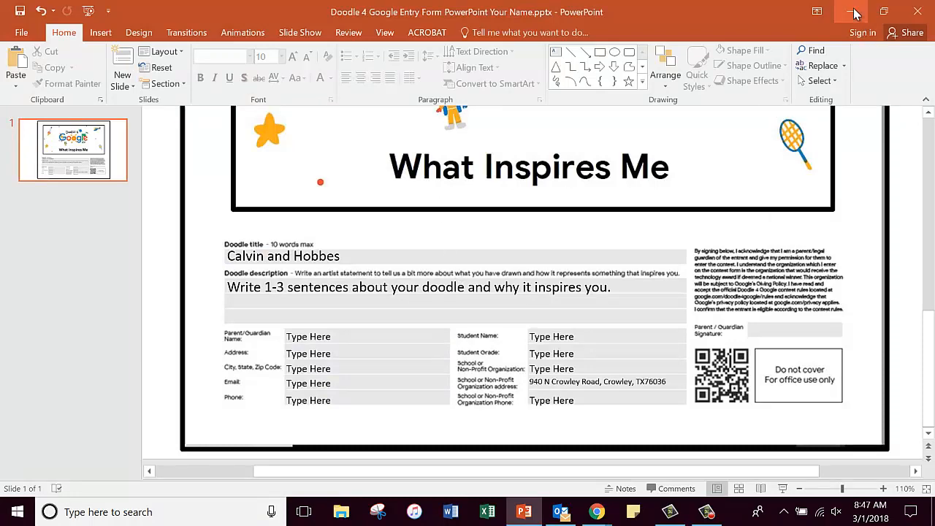
pyautogui.click(848, 11)
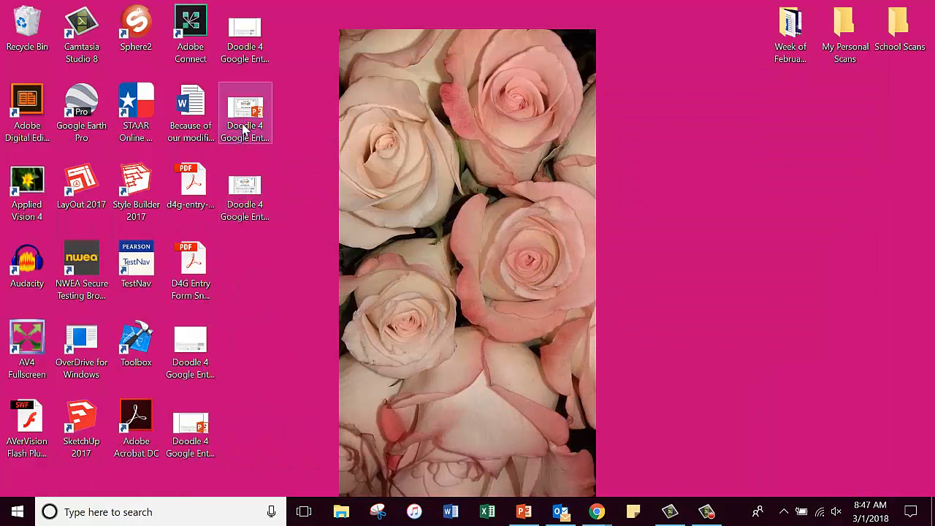
pyautogui.moveTo(245, 117)
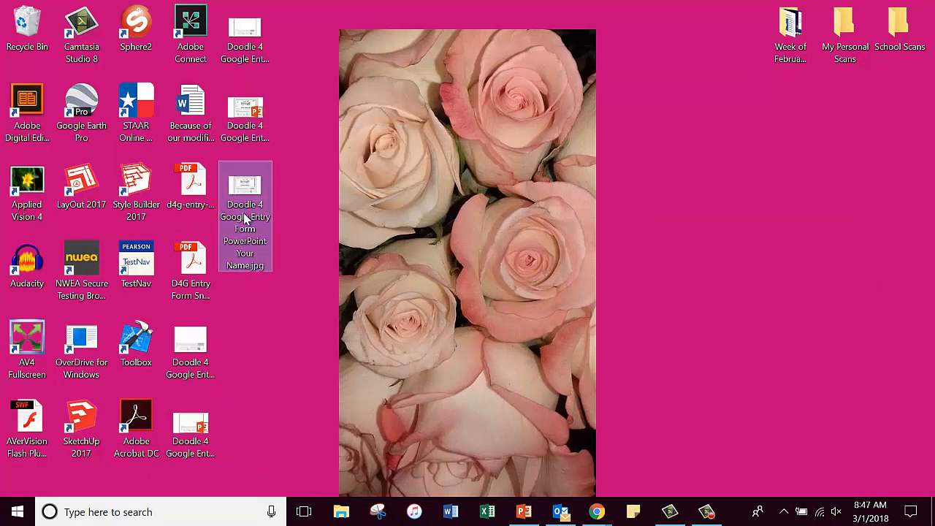
pyautogui.moveTo(244, 219)
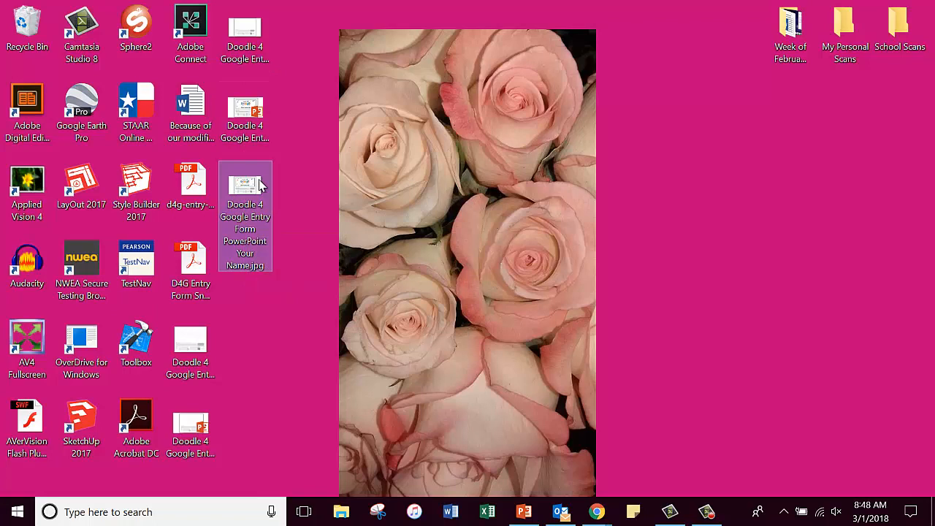
pyautogui.moveTo(261, 187)
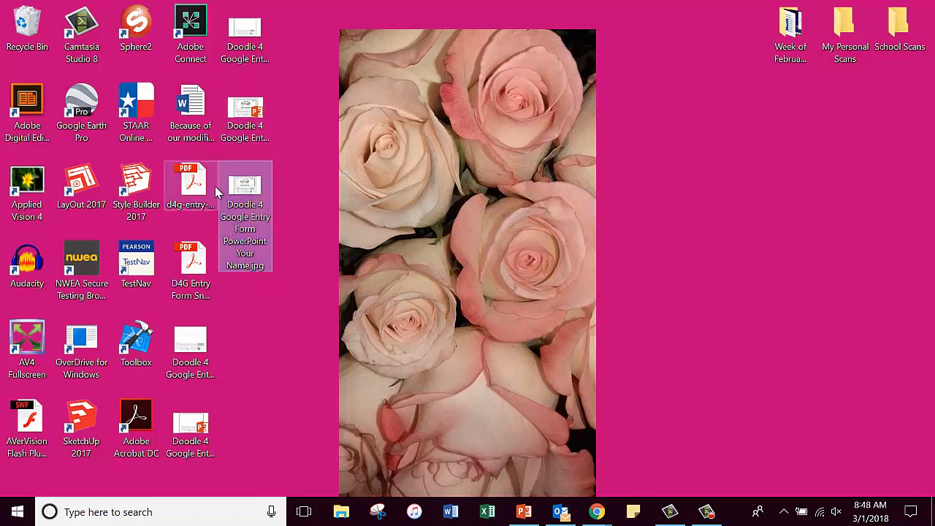
pyautogui.moveTo(217, 192)
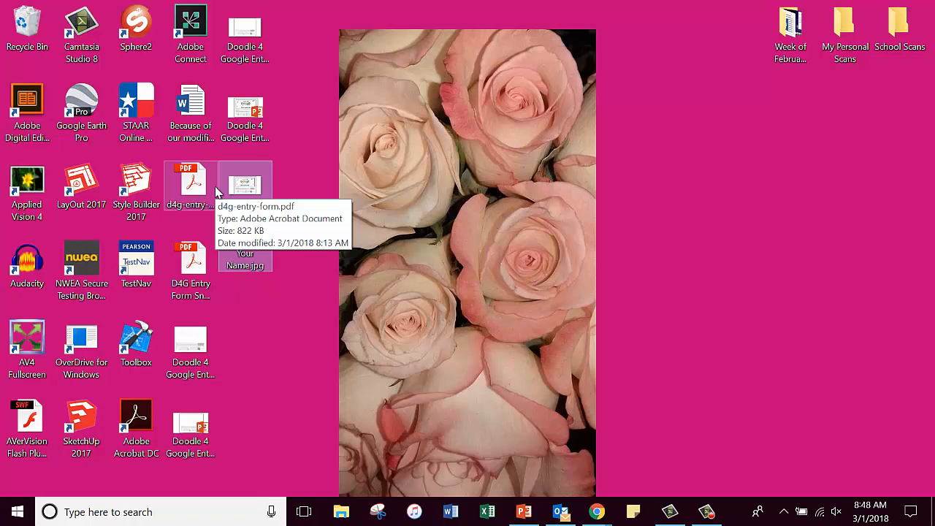
pyautogui.moveTo(523, 510)
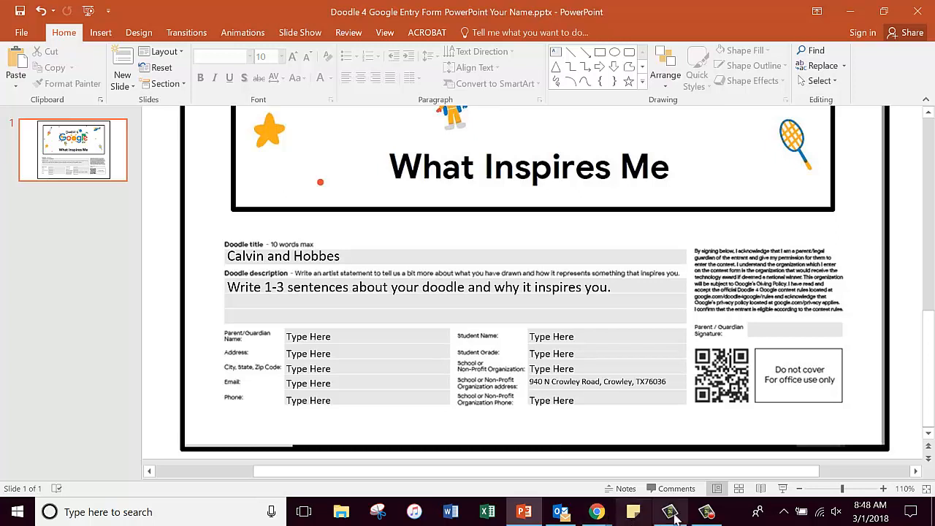
pyautogui.click(671, 511)
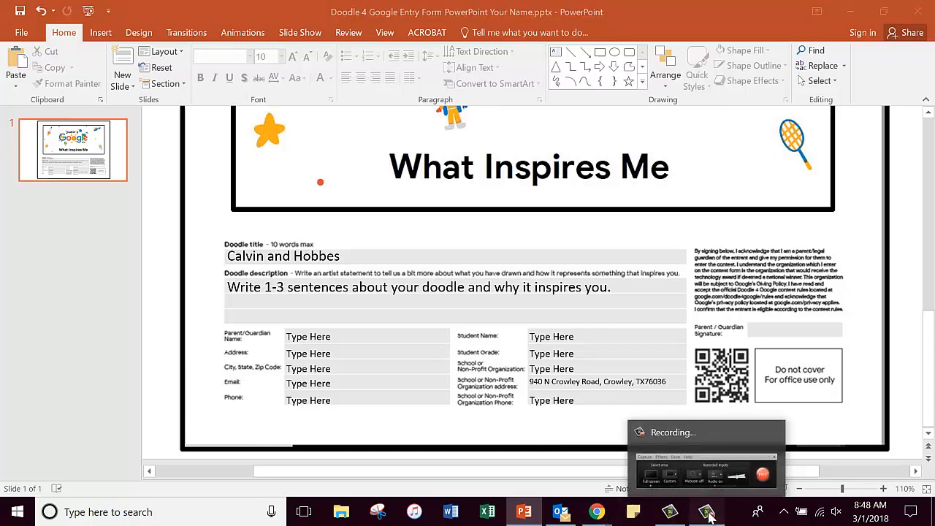